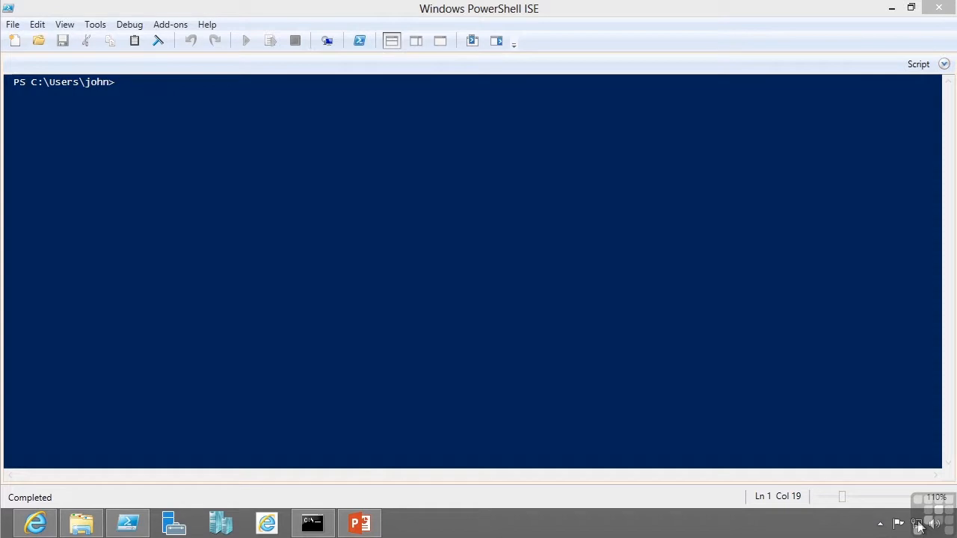
- Open Network and Sharing Center from the network tray icon, revisiting it via All Control Panel Items
{"action": "right_click", "coordinate": [915, 523]}
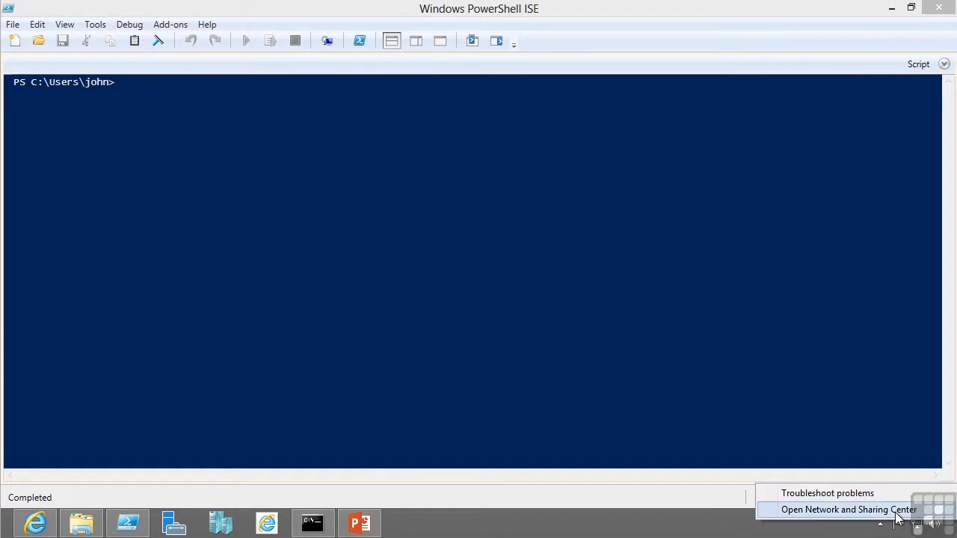
{"action": "left_click", "coordinate": [848, 509]}
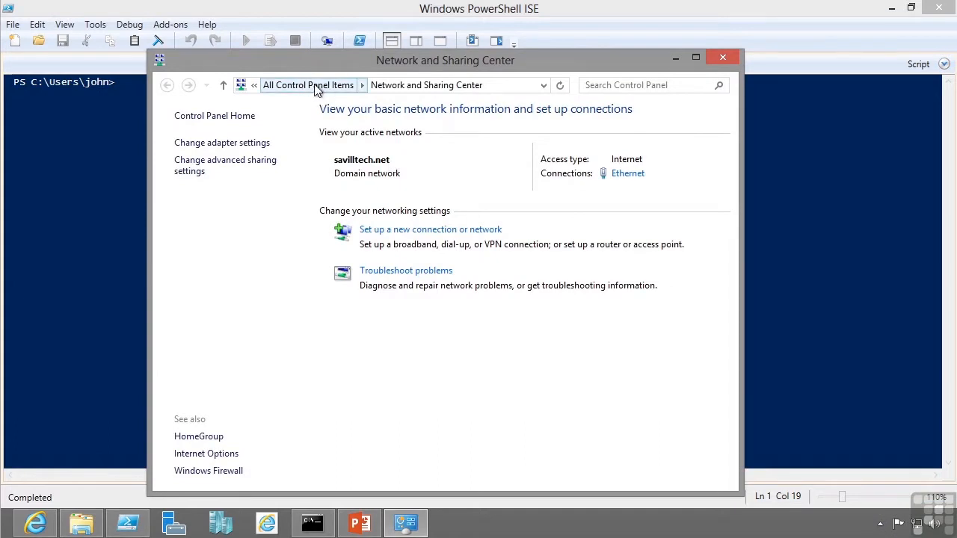
{"action": "left_click", "coordinate": [308, 84]}
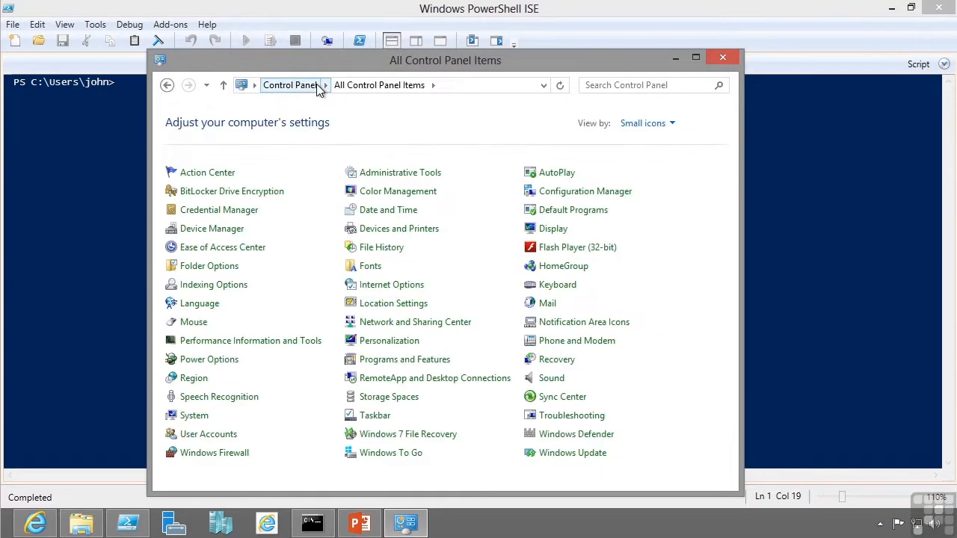
{"action": "mouse_move", "coordinate": [414, 322]}
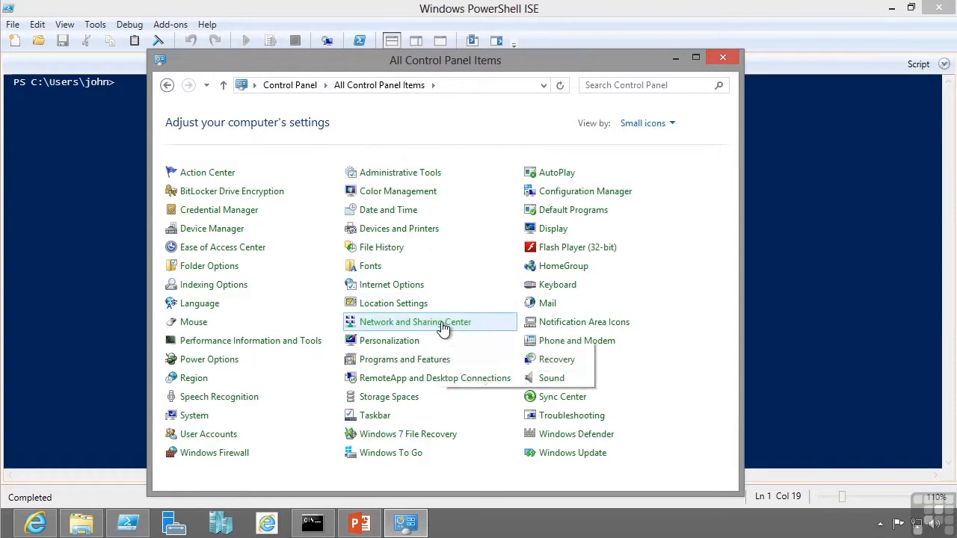
{"action": "left_click", "coordinate": [415, 322]}
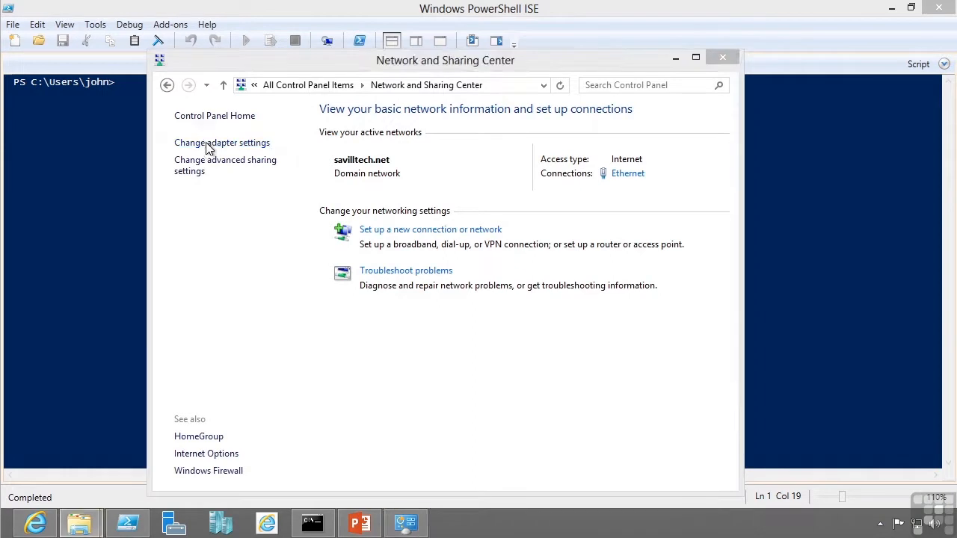
- Open the Ethernet adapter's IPv4 properties and view its Alternate Configuration tab
{"action": "right_click", "coordinate": [274, 97]}
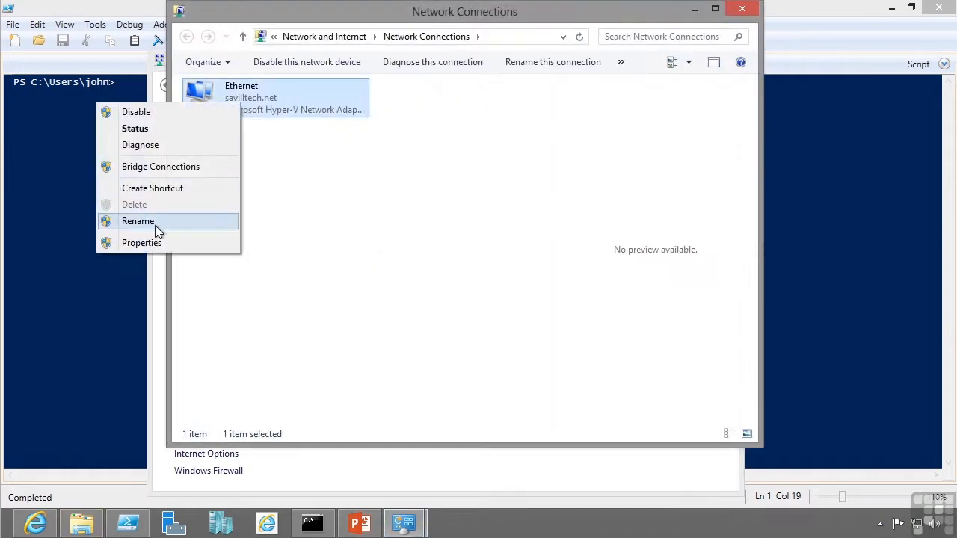
{"action": "left_click", "coordinate": [137, 220]}
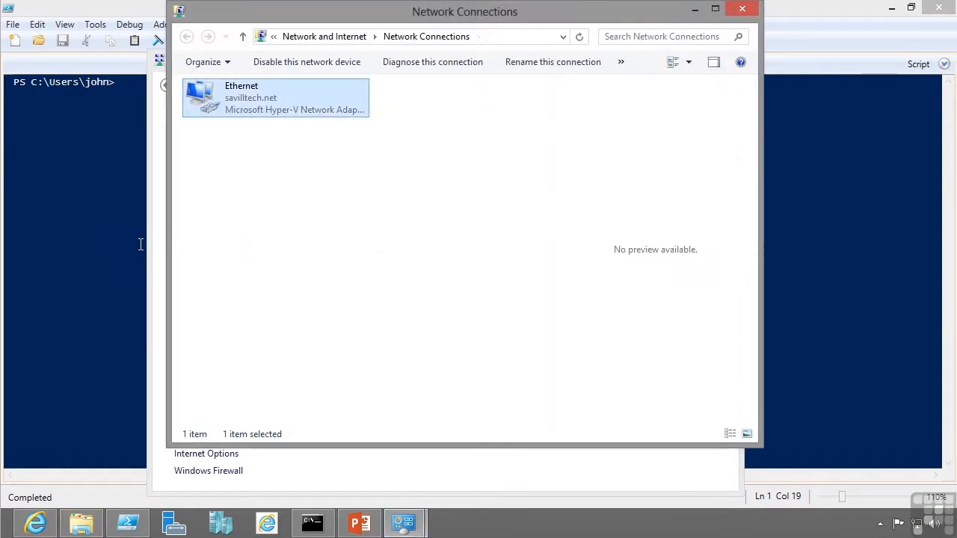
{"action": "double_click", "coordinate": [274, 97]}
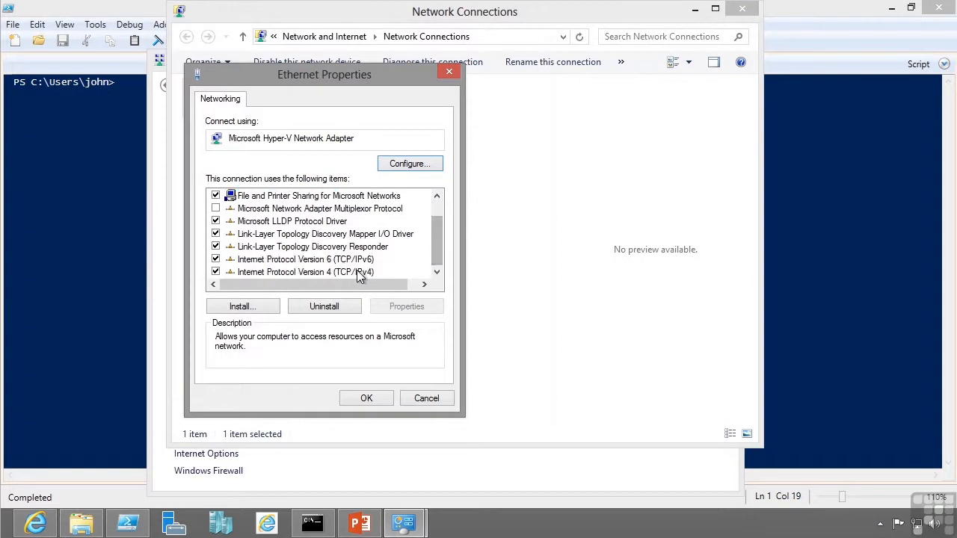
{"action": "left_click", "coordinate": [305, 272]}
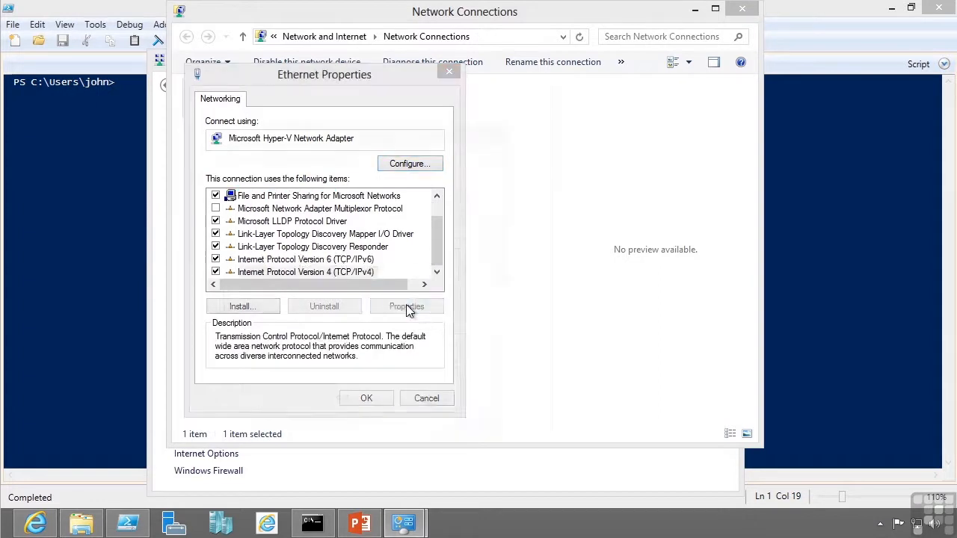
{"action": "left_click", "coordinate": [406, 306]}
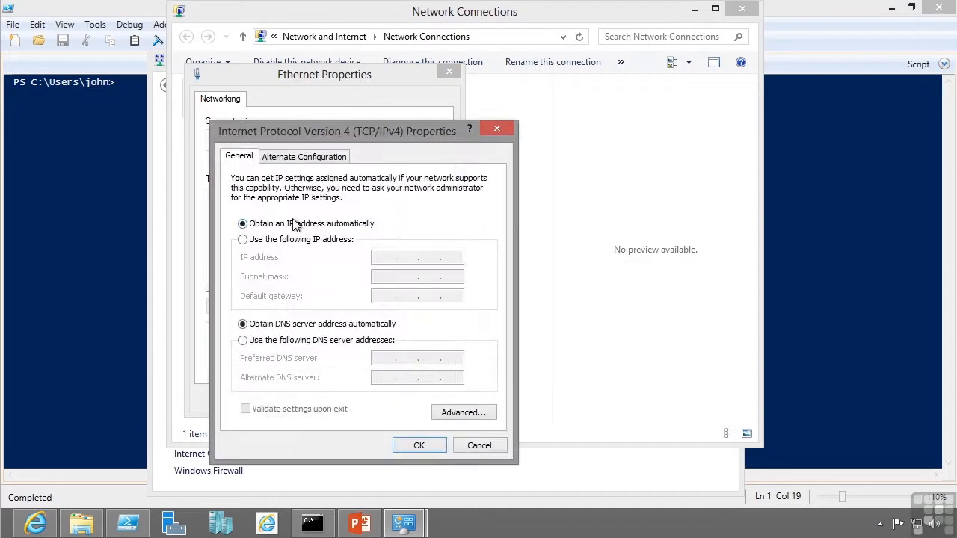
{"action": "mouse_move", "coordinate": [295, 316]}
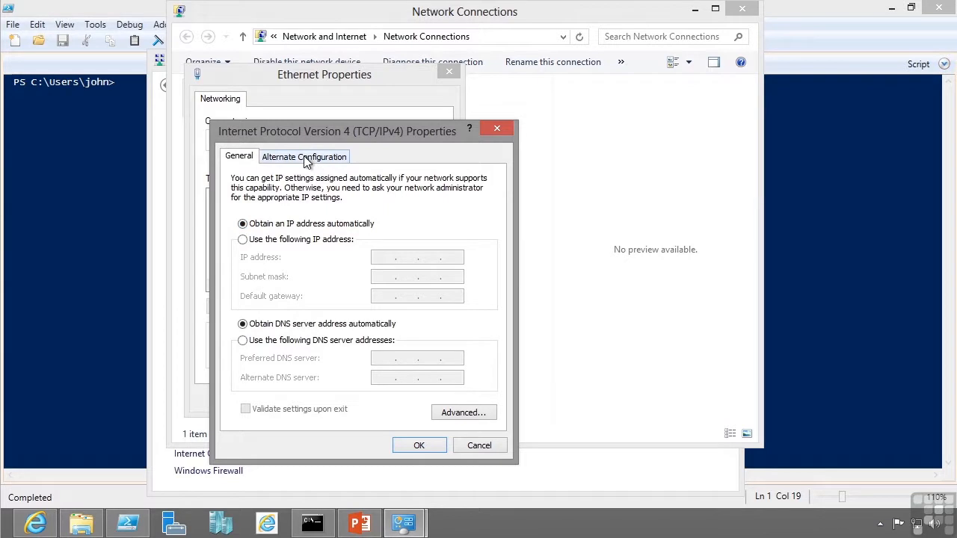
{"action": "left_click", "coordinate": [303, 156]}
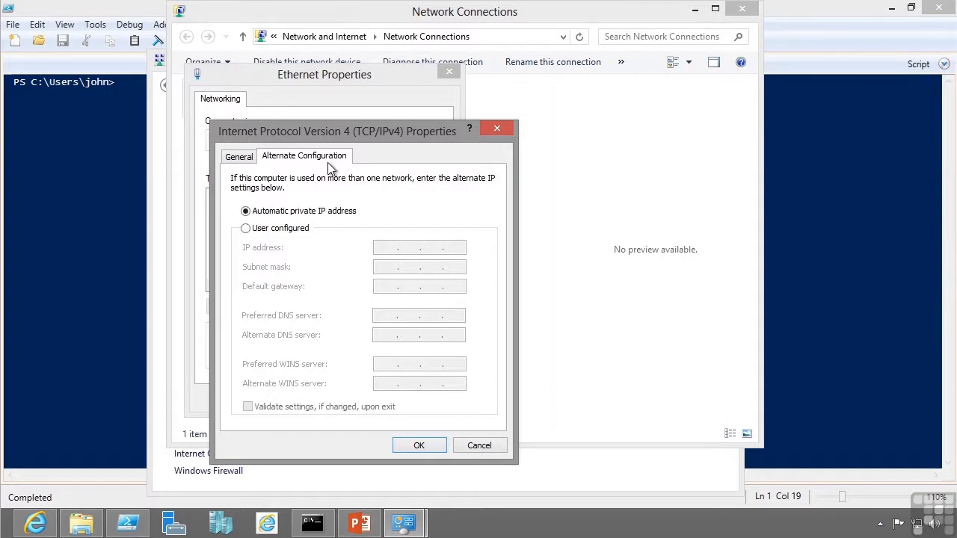
{"action": "mouse_move", "coordinate": [275, 234]}
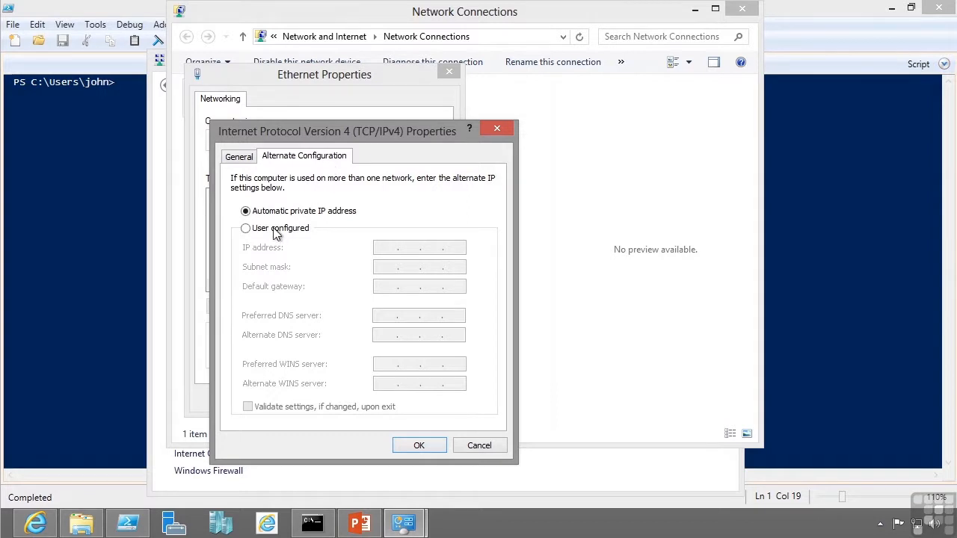
{"action": "mouse_move", "coordinate": [303, 234]}
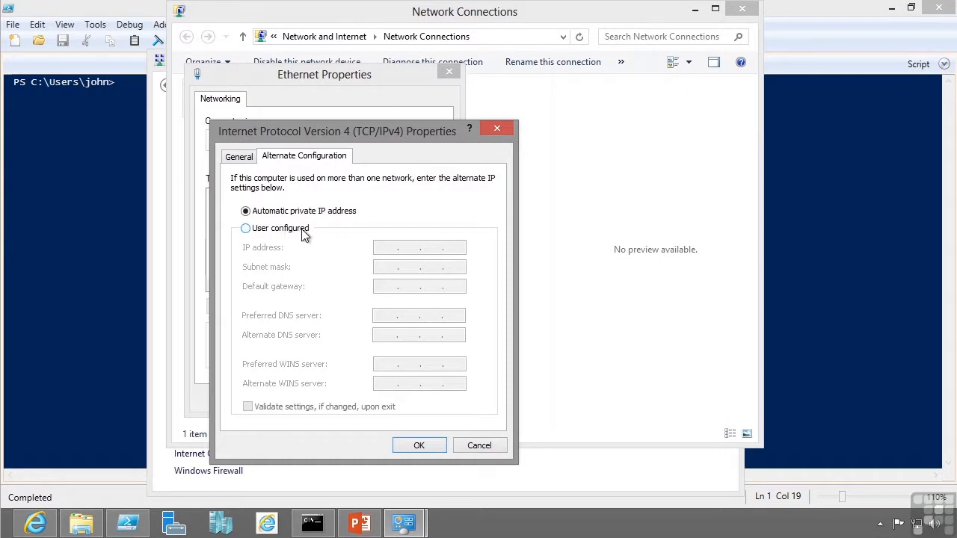
{"action": "mouse_move", "coordinate": [314, 219]}
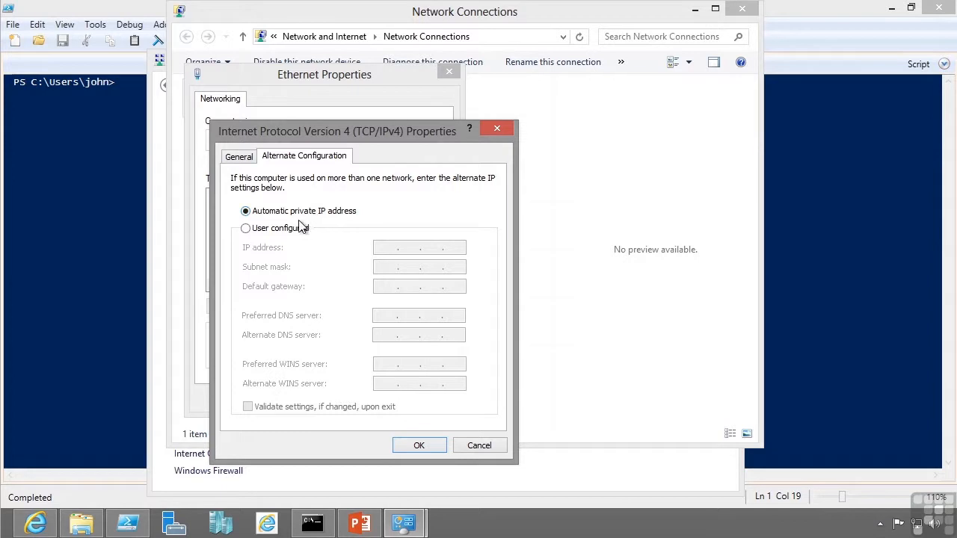
{"action": "mouse_move", "coordinate": [299, 226]}
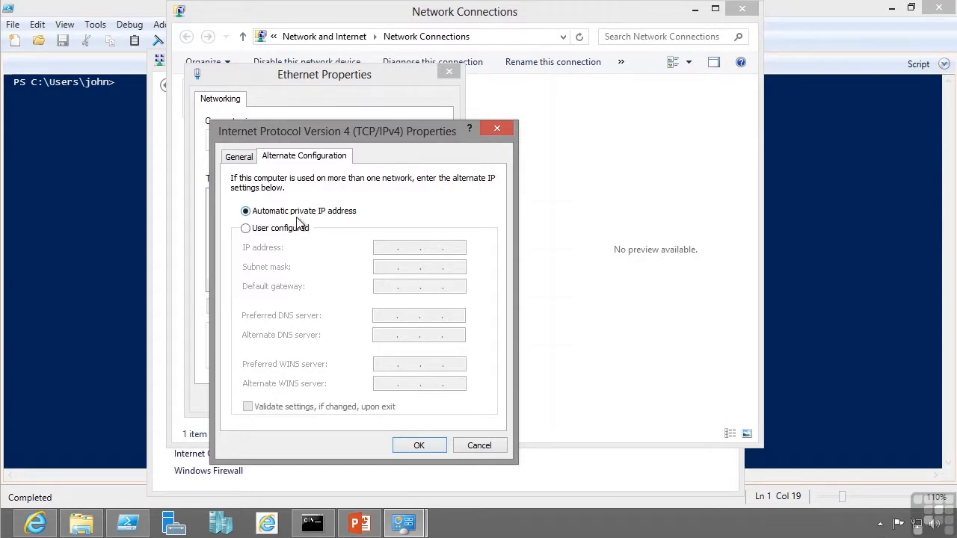
- Make the alternate configuration user-configured and give IPv4 a static address 10.1.1.1, mask 255.0.0.0
{"action": "left_click", "coordinate": [245, 228]}
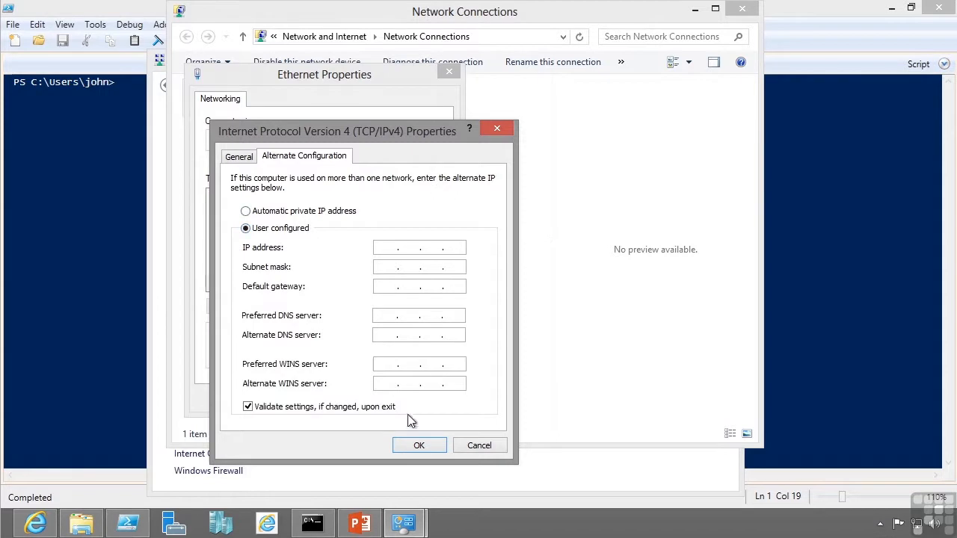
{"action": "mouse_move", "coordinate": [301, 211]}
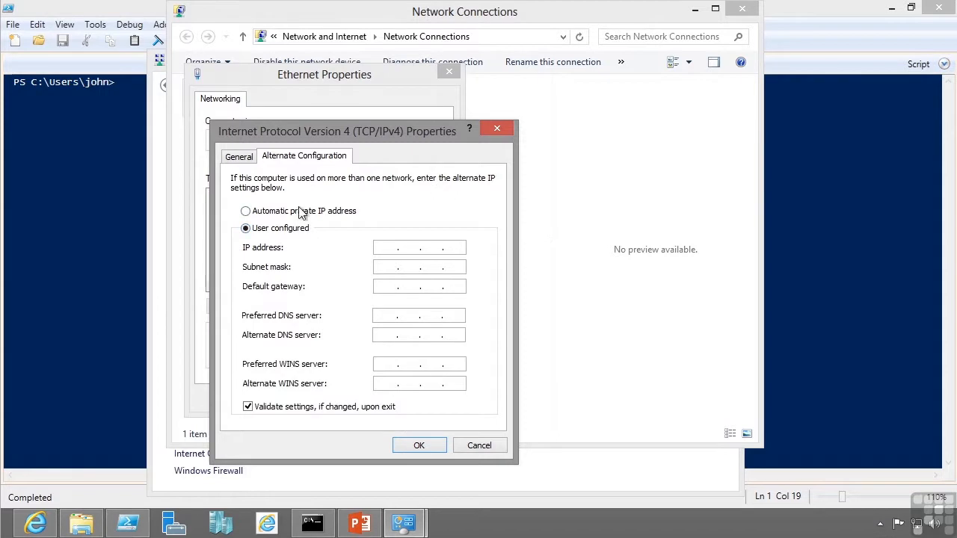
{"action": "left_click", "coordinate": [238, 157]}
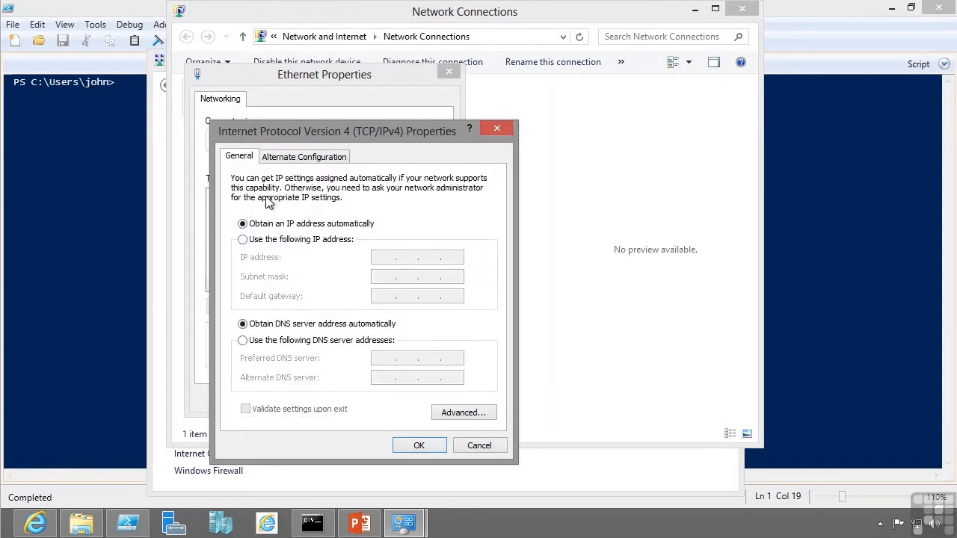
{"action": "left_click", "coordinate": [242, 239]}
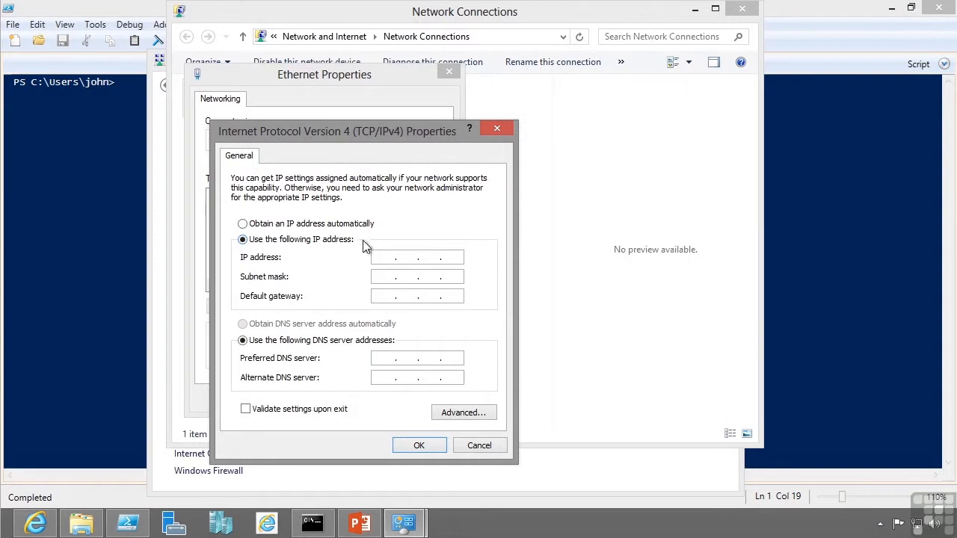
{"action": "type", "text": "192 . 168 . 1 . 27"}
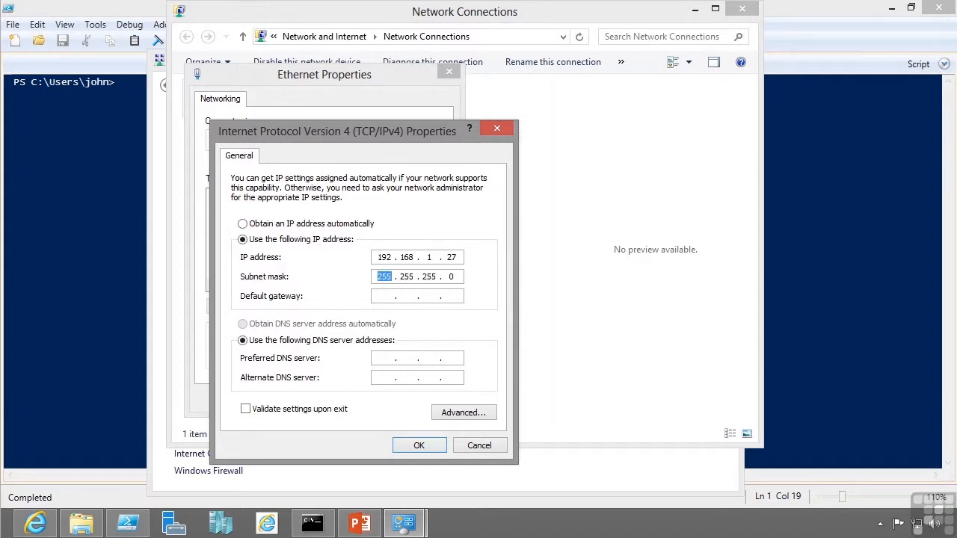
{"action": "mouse_move", "coordinate": [424, 290]}
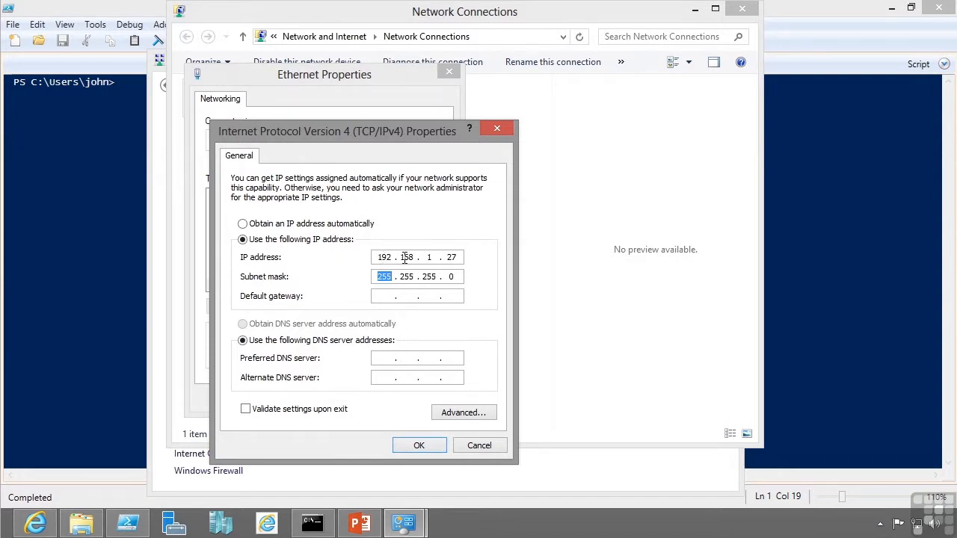
{"action": "type", "text": "168"}
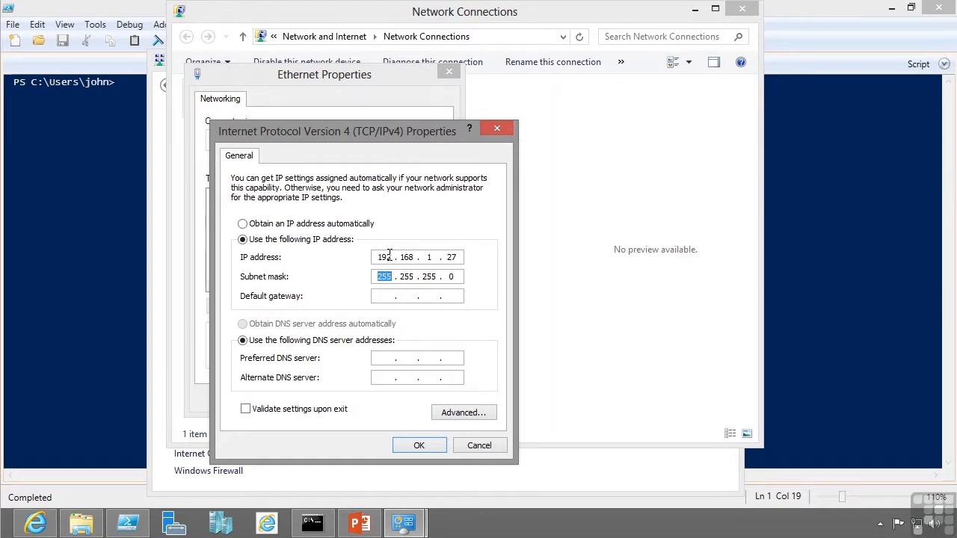
{"action": "mouse_move", "coordinate": [498, 250]}
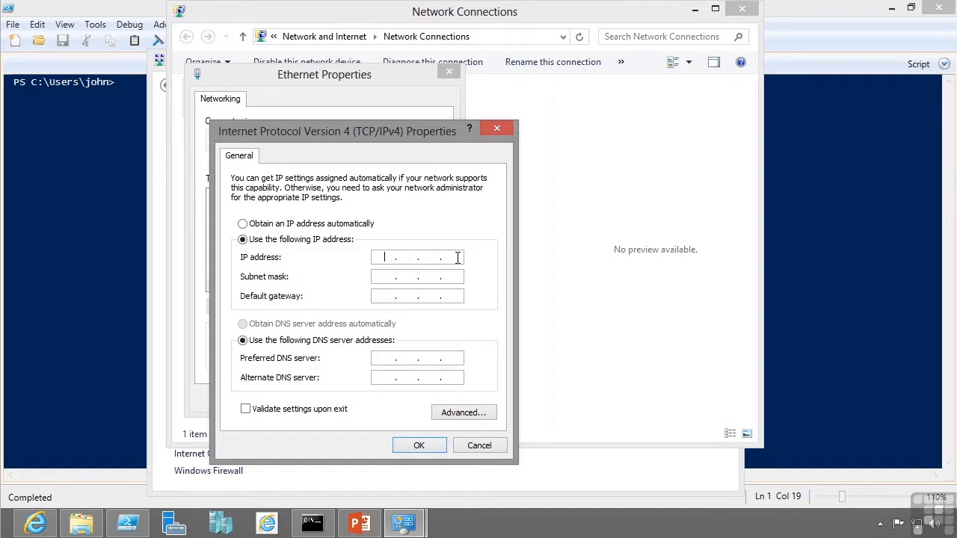
{"action": "type", "text": "10.1.1"}
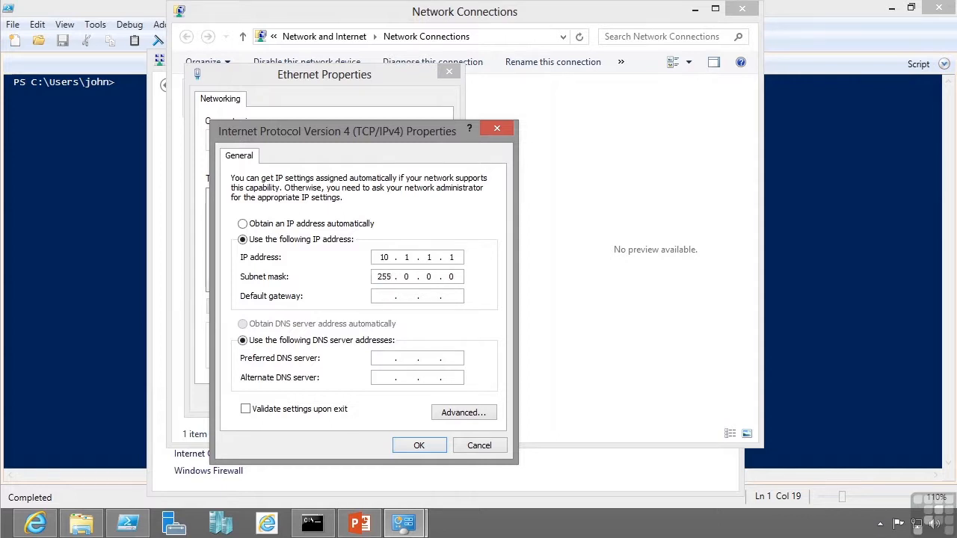
{"action": "mouse_move", "coordinate": [411, 370]}
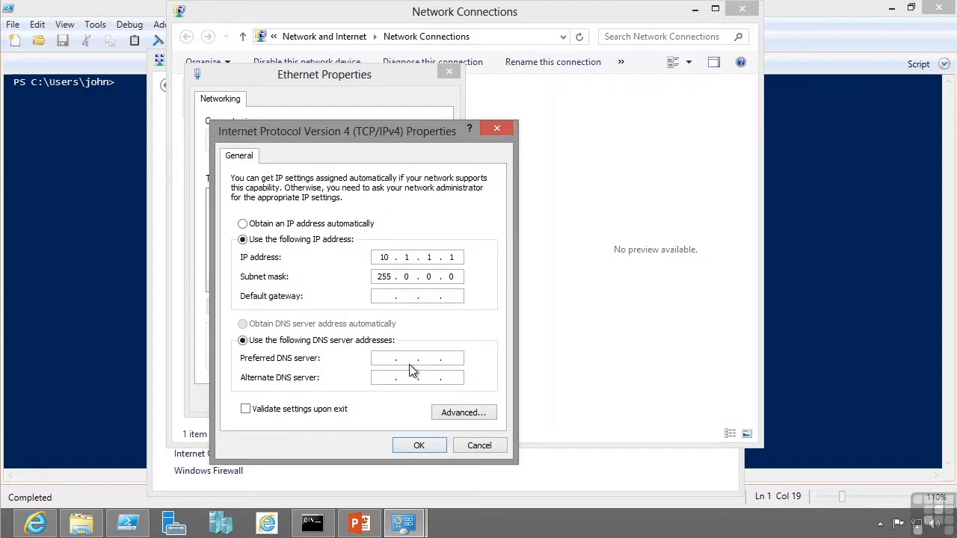
- Review the advanced IP Settings, DNS and WINS tabs, then cancel without changes
{"action": "left_click", "coordinate": [463, 412]}
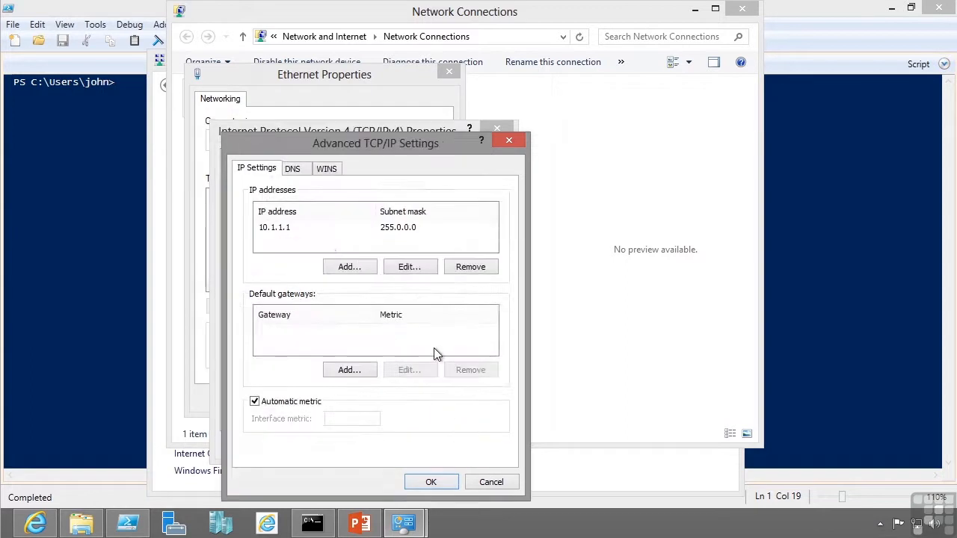
{"action": "mouse_move", "coordinate": [313, 267]}
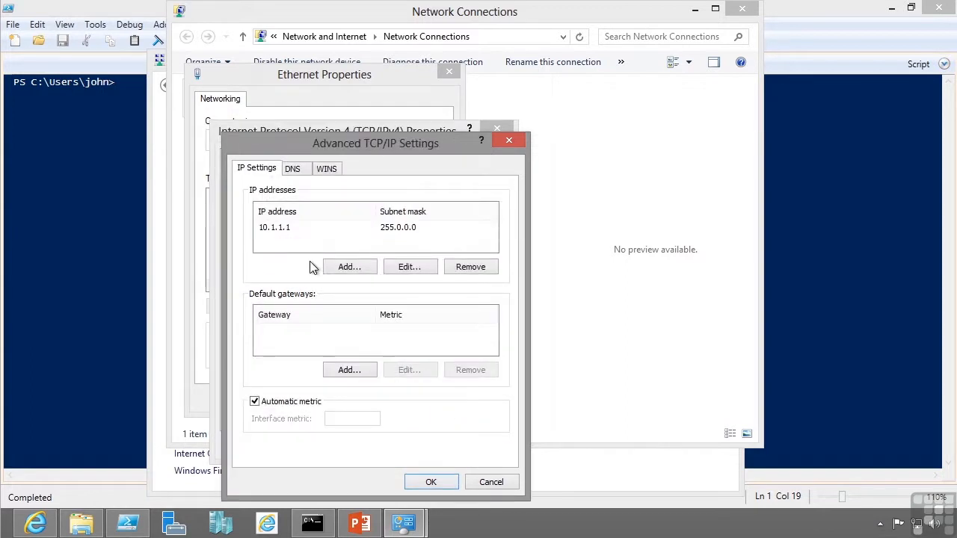
{"action": "mouse_move", "coordinate": [337, 242]}
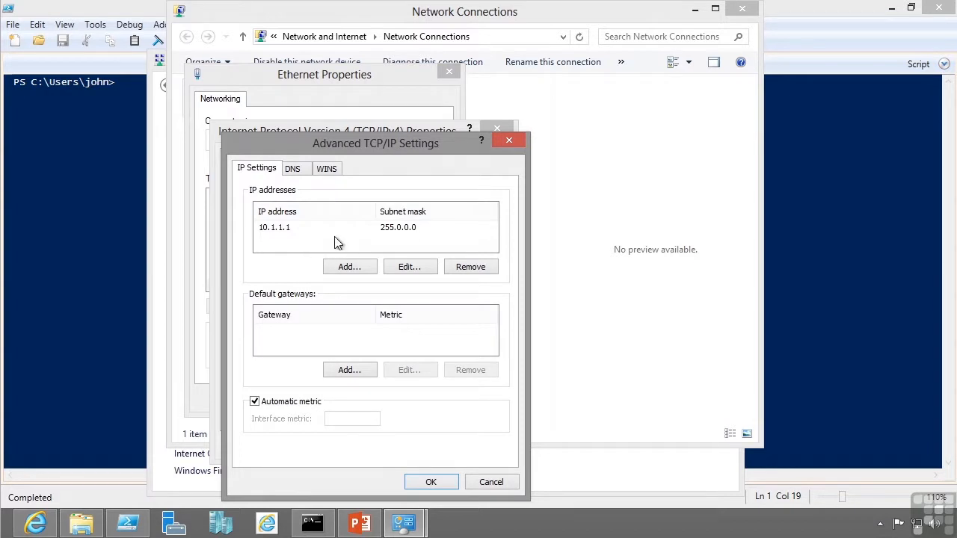
{"action": "mouse_move", "coordinate": [334, 338]}
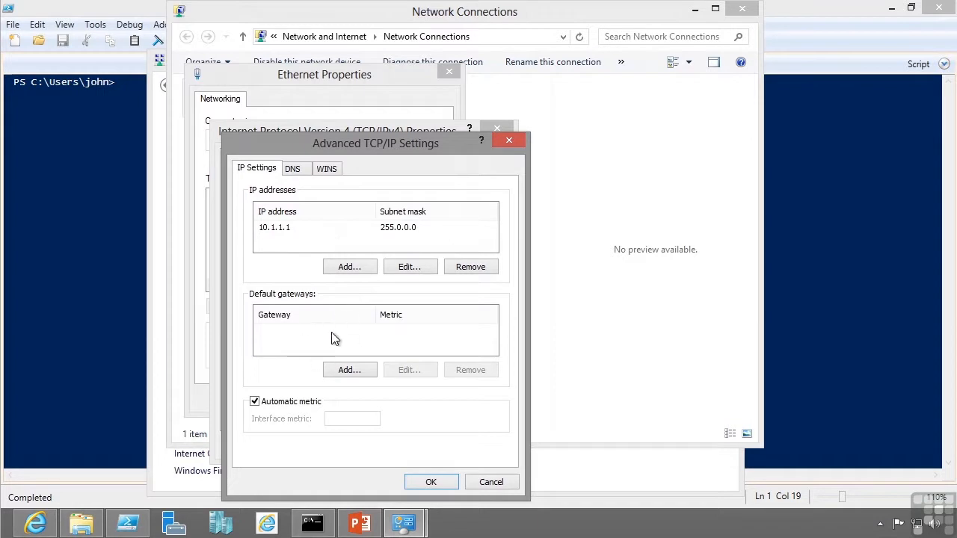
{"action": "mouse_move", "coordinate": [397, 343]}
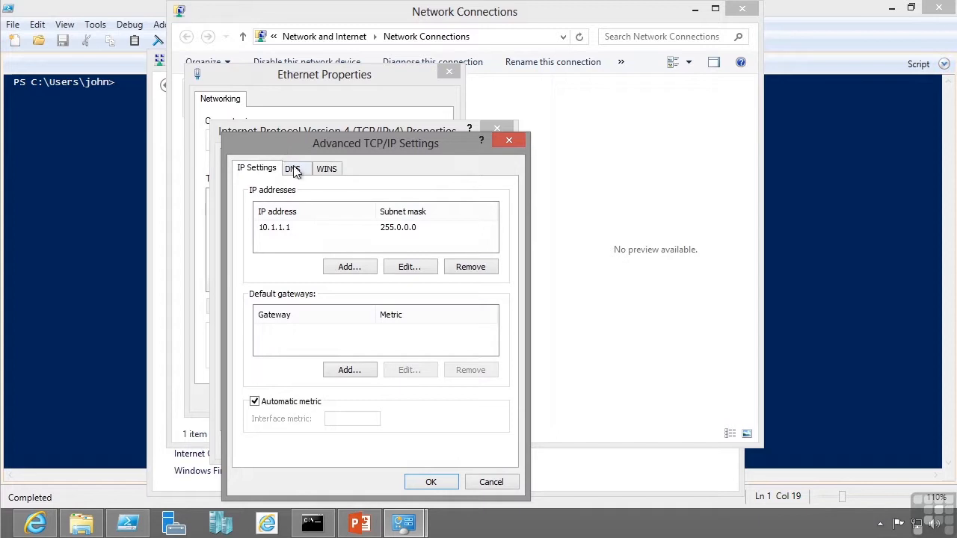
{"action": "left_click", "coordinate": [293, 167]}
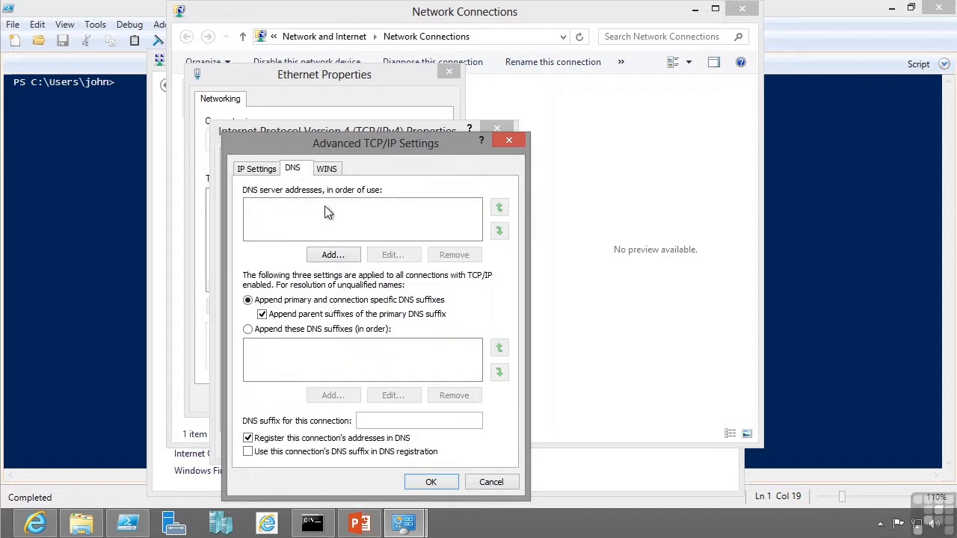
{"action": "mouse_move", "coordinate": [346, 322]}
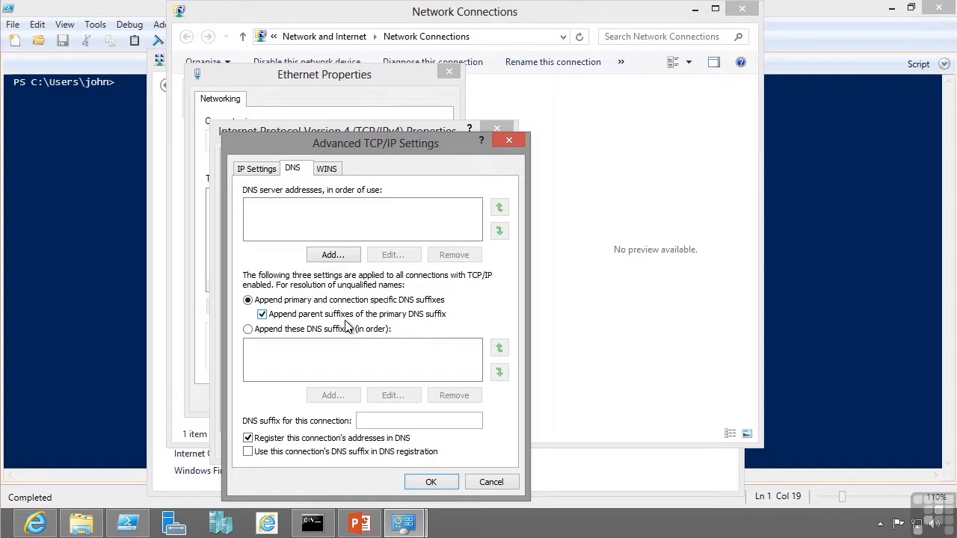
{"action": "left_click", "coordinate": [327, 167]}
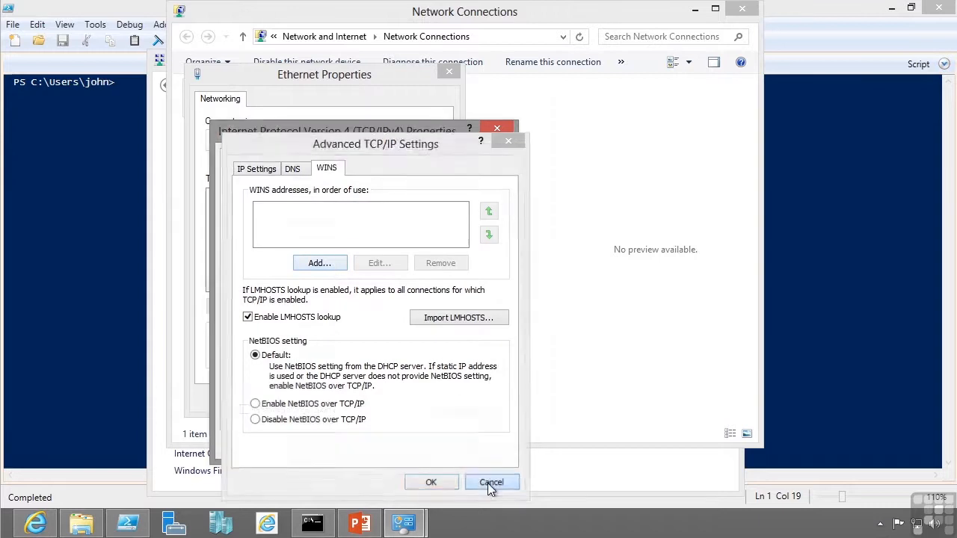
{"action": "left_click", "coordinate": [491, 482]}
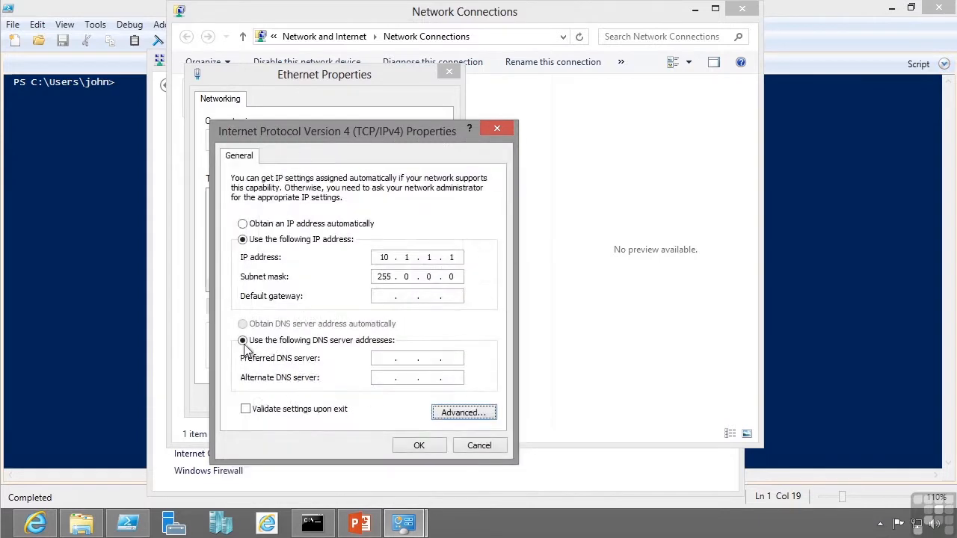
{"action": "mouse_move", "coordinate": [452, 150]}
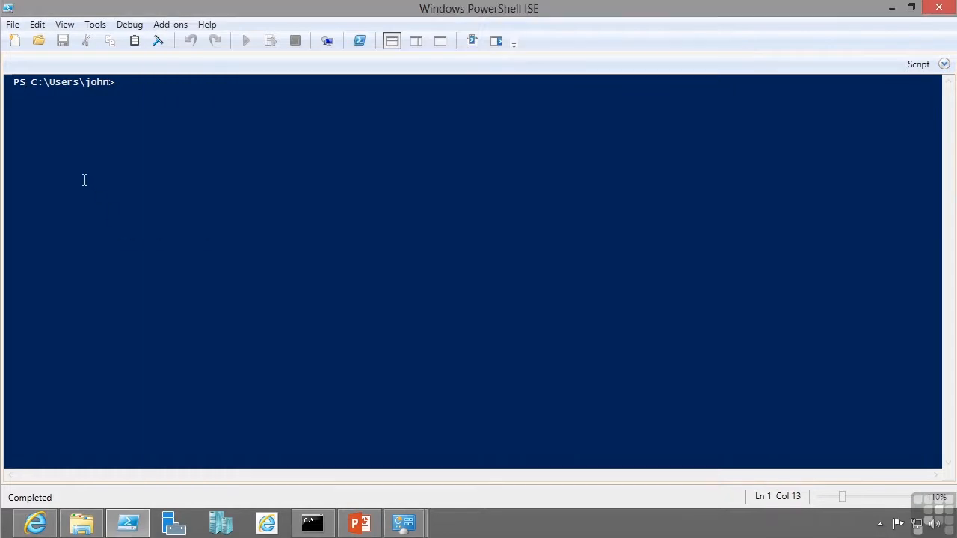
- Show the IP config, then netsh-set Ethernet to static 192.168.1.27, mask 255.255.255.0, gateway 192.168.1.1
{"action": "left_click", "coordinate": [313, 523]}
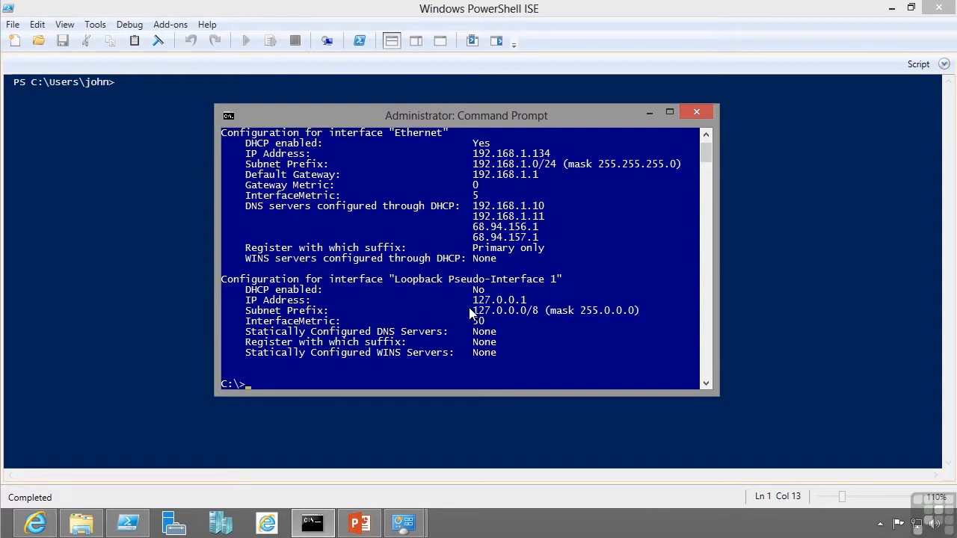
{"action": "type", "text": "netsh interface ip show config"}
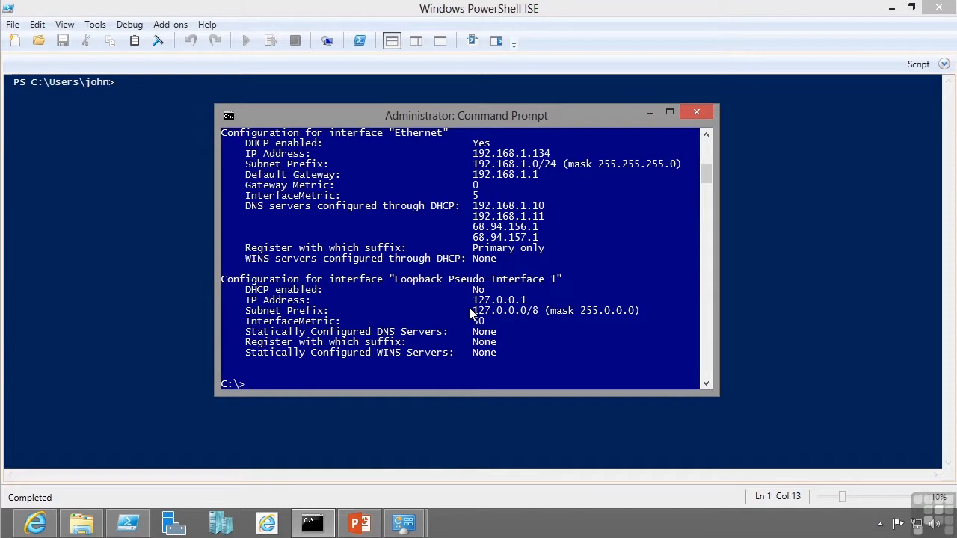
{"action": "mouse_move", "coordinate": [490, 170]}
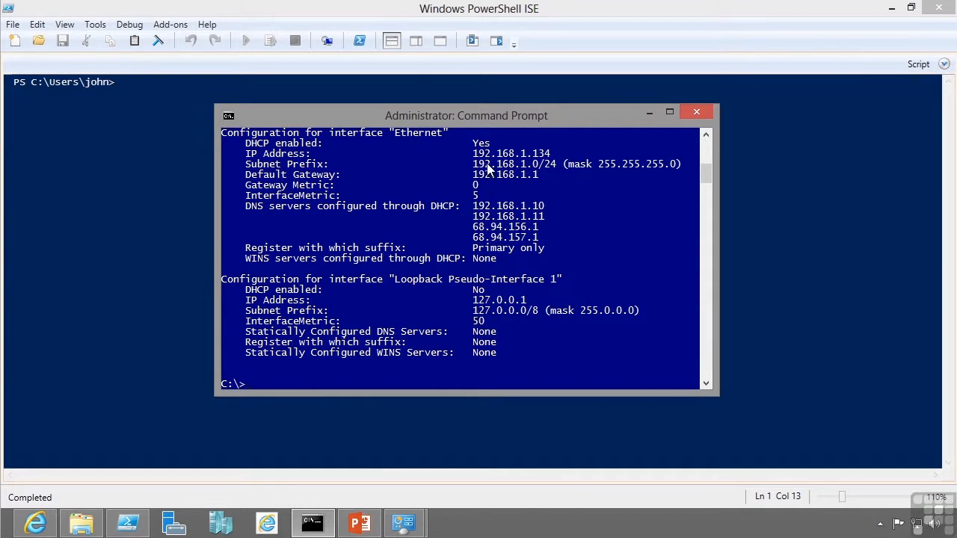
{"action": "type", "text": "netsh"}
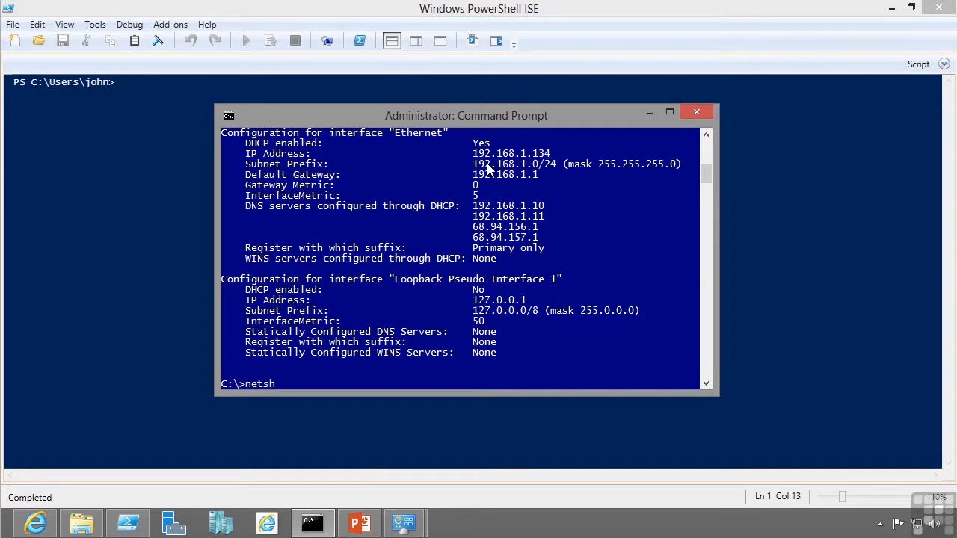
{"action": "type", "text": "interface"}
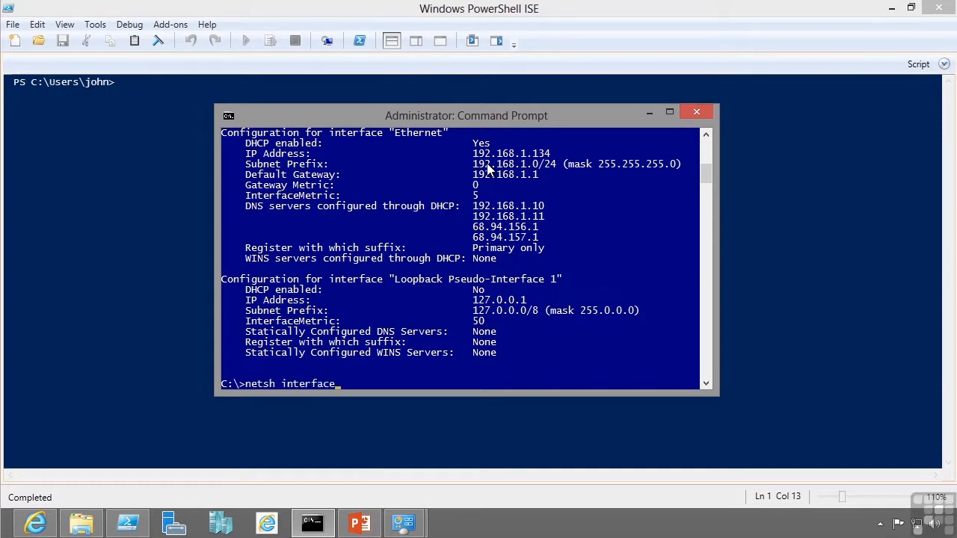
{"action": "type", "text": "ip set ad"}
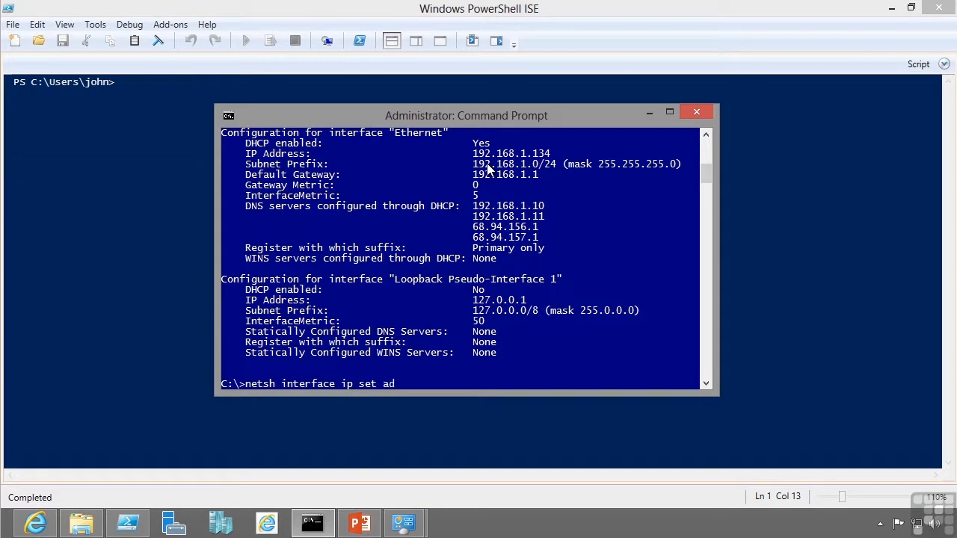
{"action": "type", "text": "dress name"}
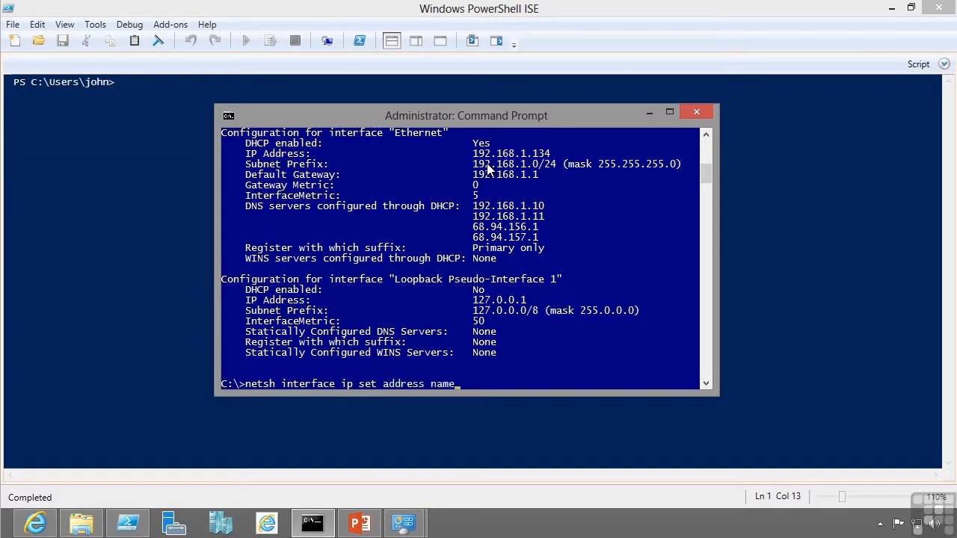
{"action": "type", "text": "=\"Ethe"}
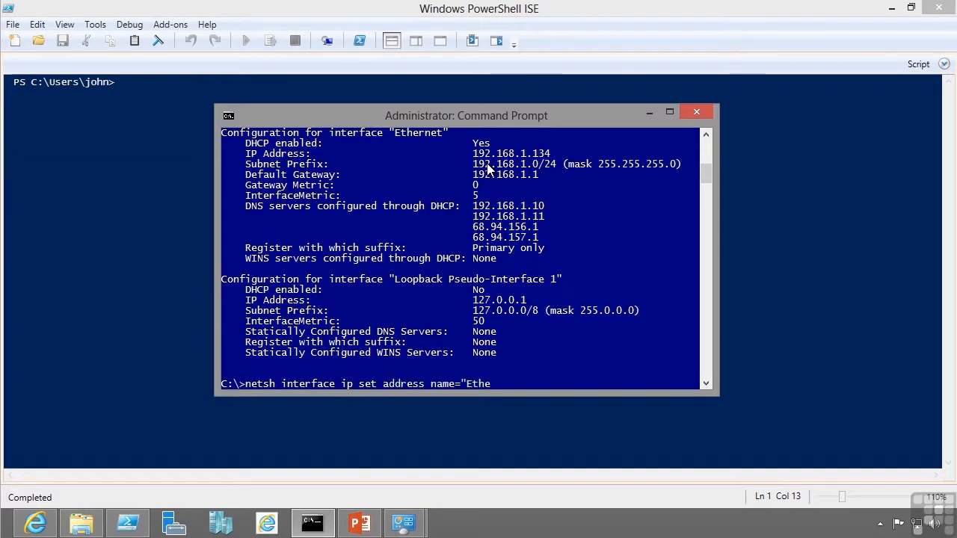
{"action": "type", "text": "rnet\" sour"}
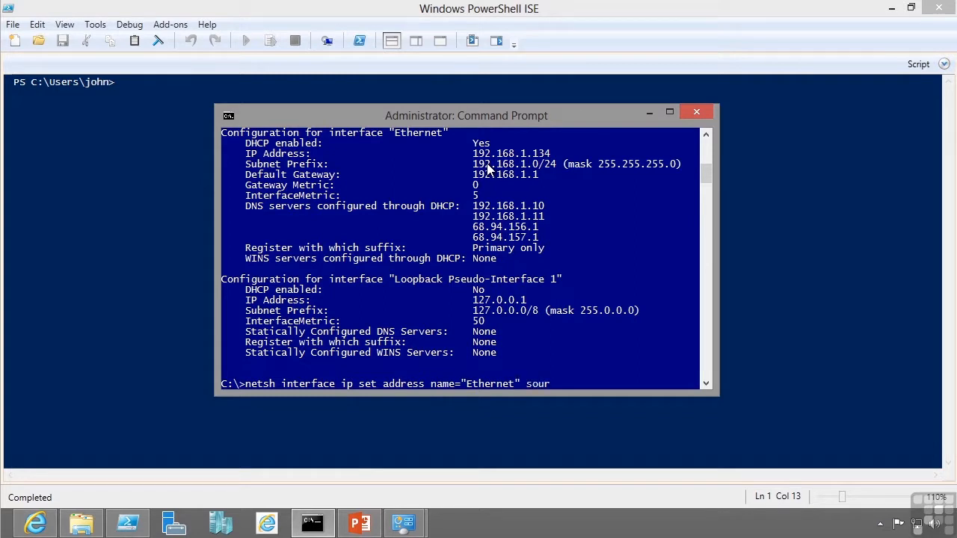
{"action": "type", "text": "ce=static"}
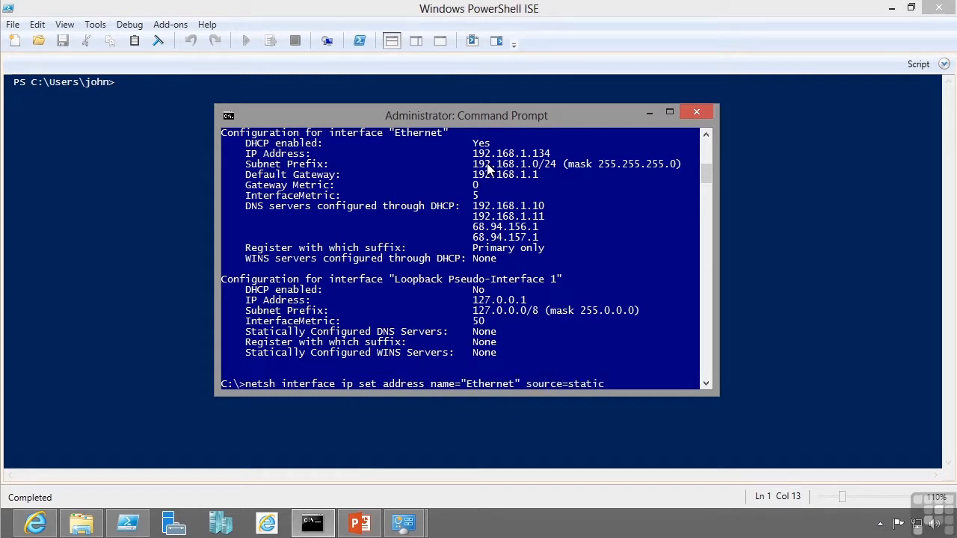
{"action": "type", "text": "addr="}
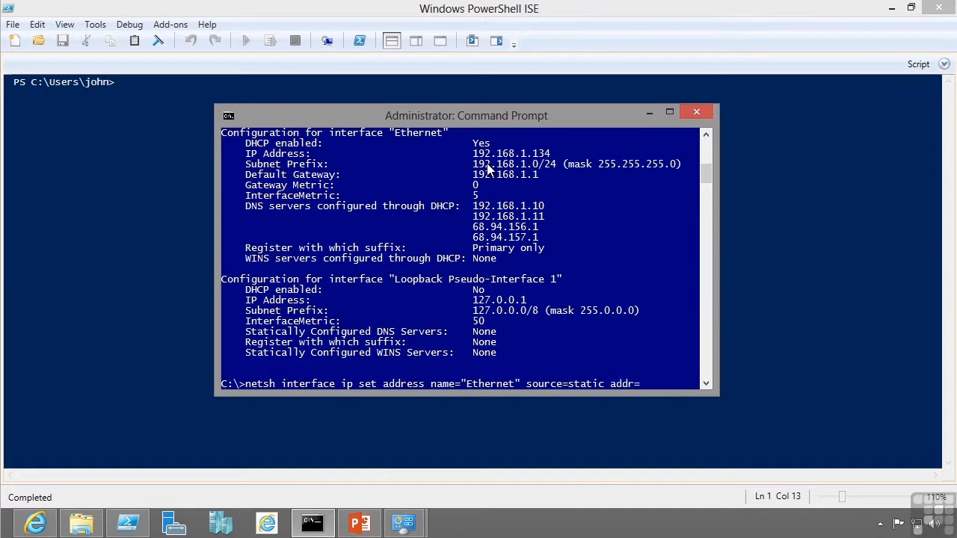
{"action": "type", "text": "192.168.1.27"}
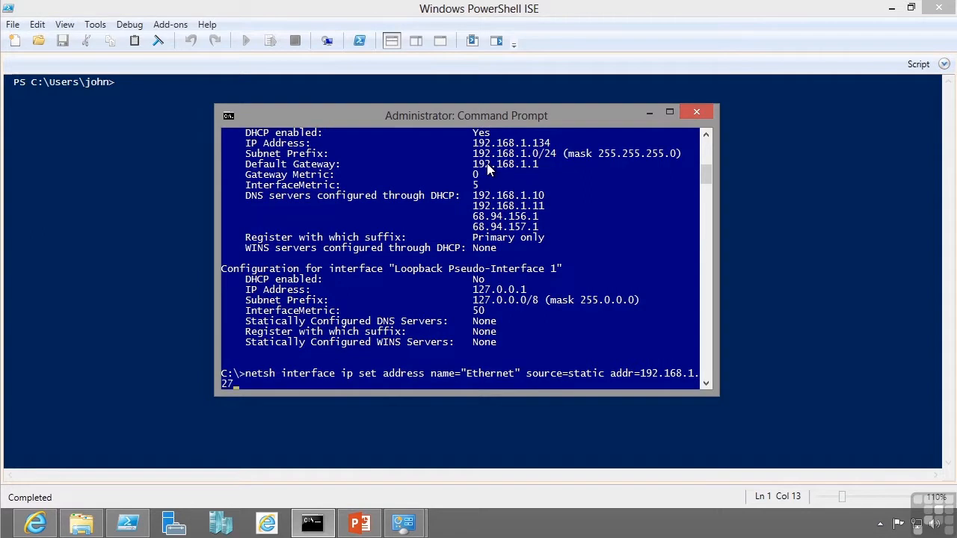
{"action": "type", "text": "mask"}
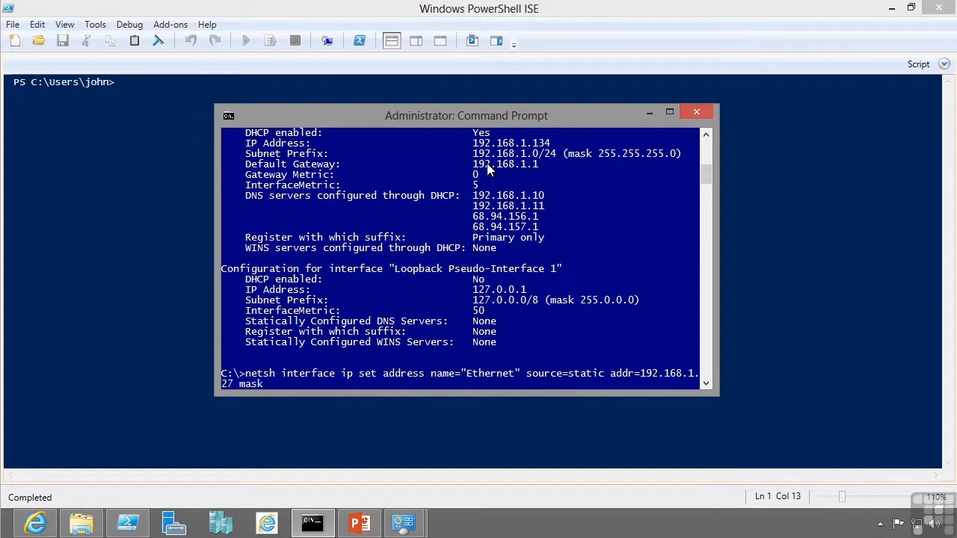
{"action": "type", "text": "255."}
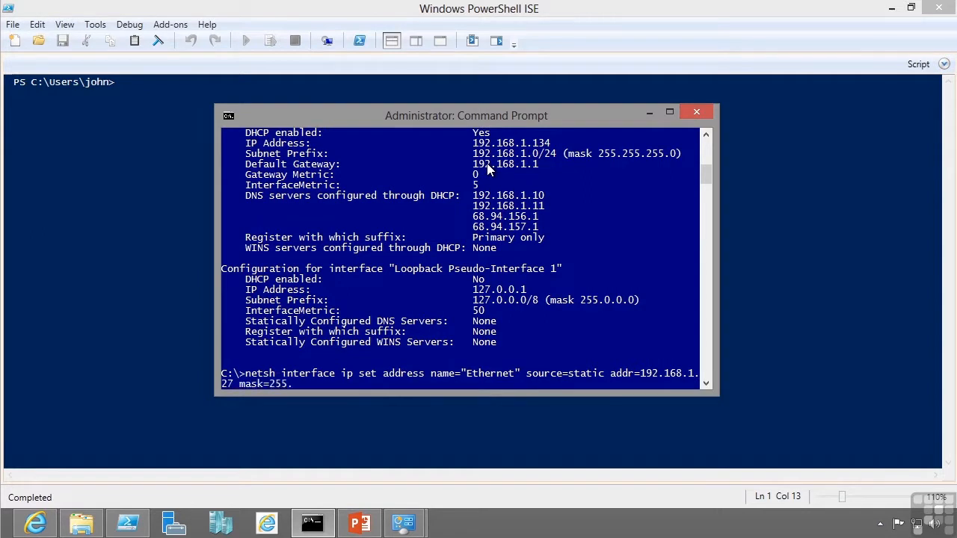
{"action": "type", "text": "255.255.0"}
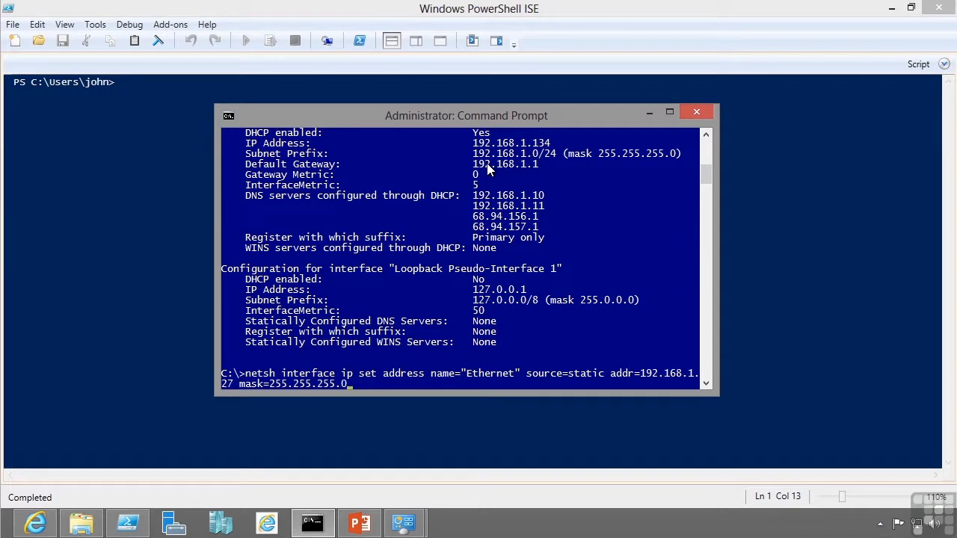
{"action": "type", "text": "gatewa"}
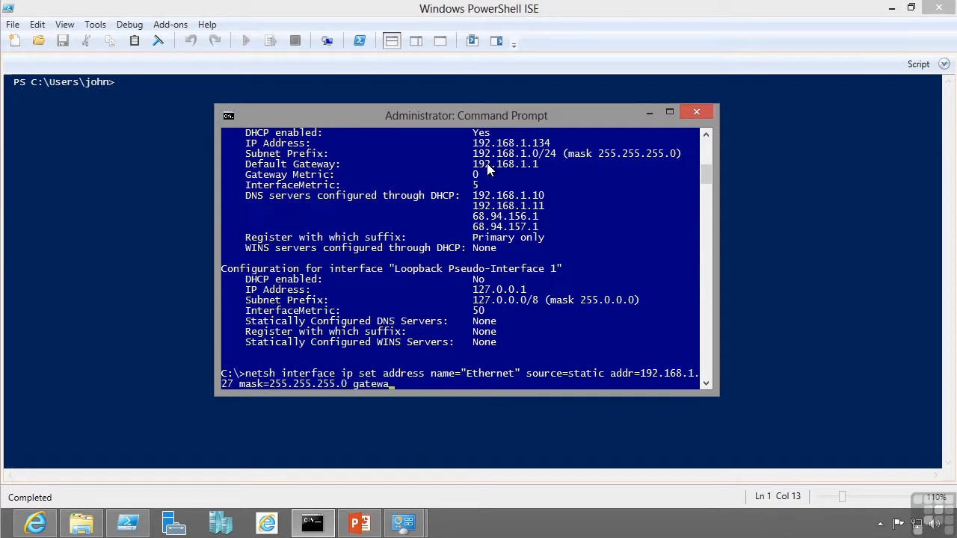
{"action": "type", "text": "y=192.168.1.1"}
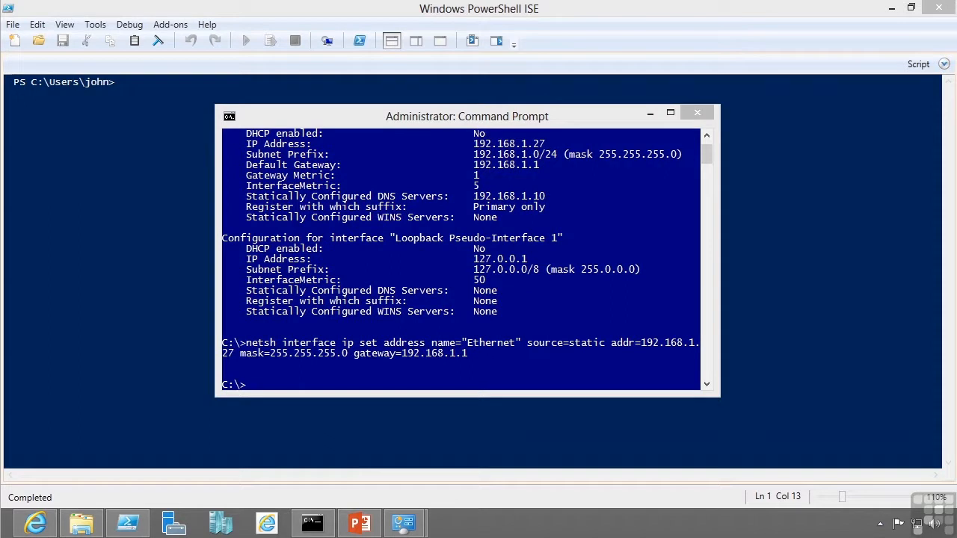
- Run netsh set dnsservers making 192.168.1.10 Ethernet's primary static DNS server
{"action": "type", "text": "n"}
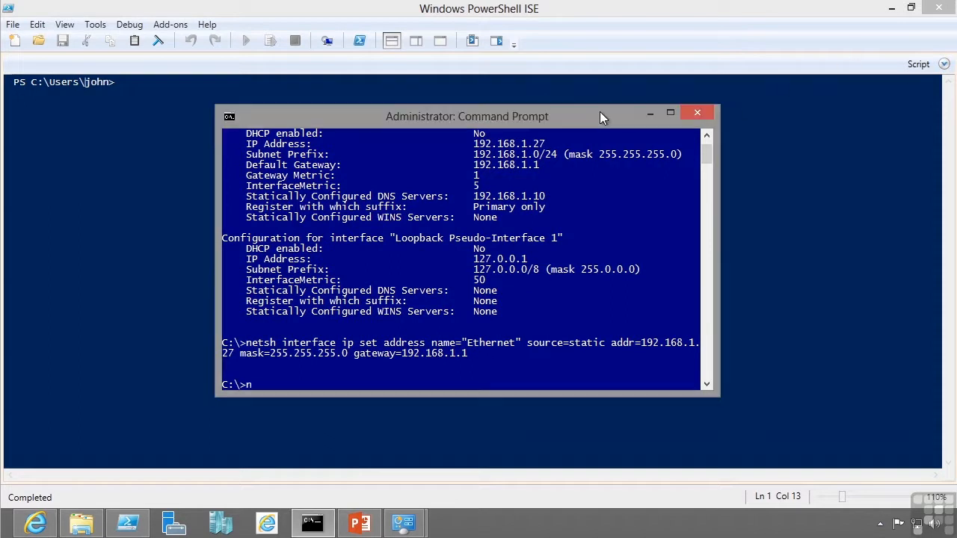
{"action": "type", "text": "etsh inter"}
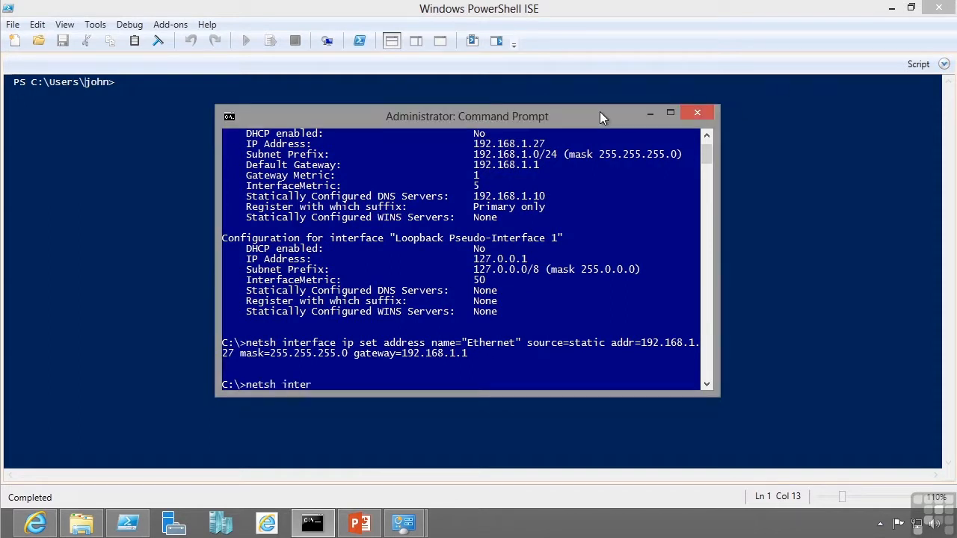
{"action": "type", "text": "face ip"}
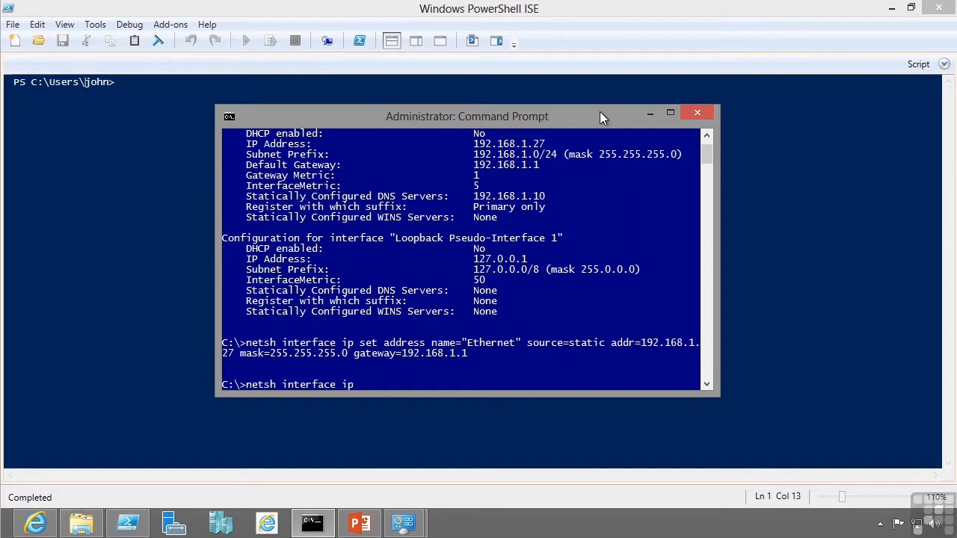
{"action": "type", "text": "set dnsservers"}
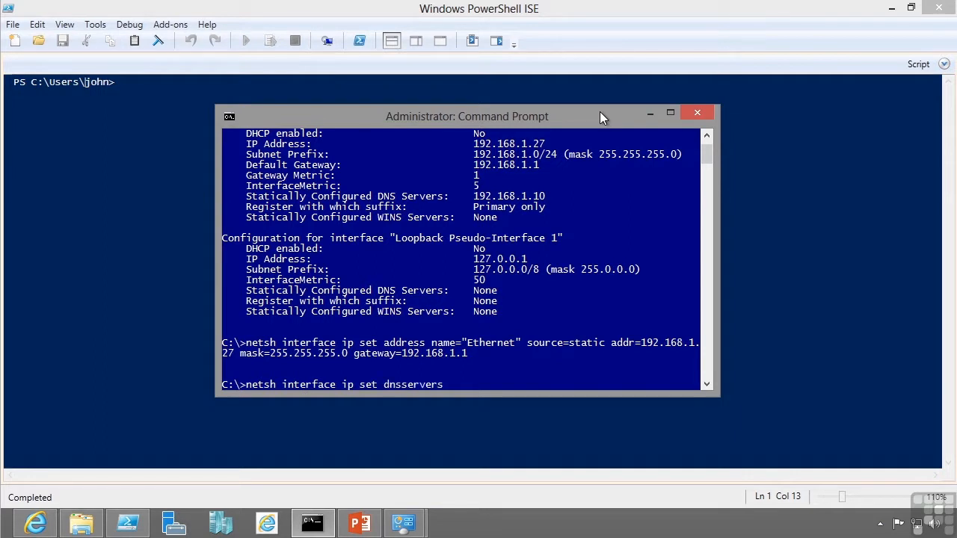
{"action": "type", "text": "name="}
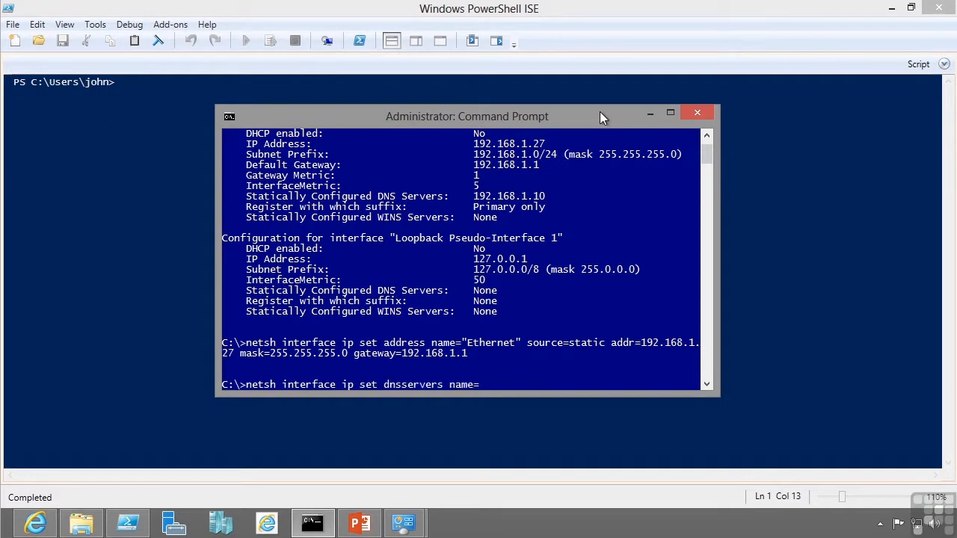
{"action": "type", "text": "\"Ethernet\" static 192."}
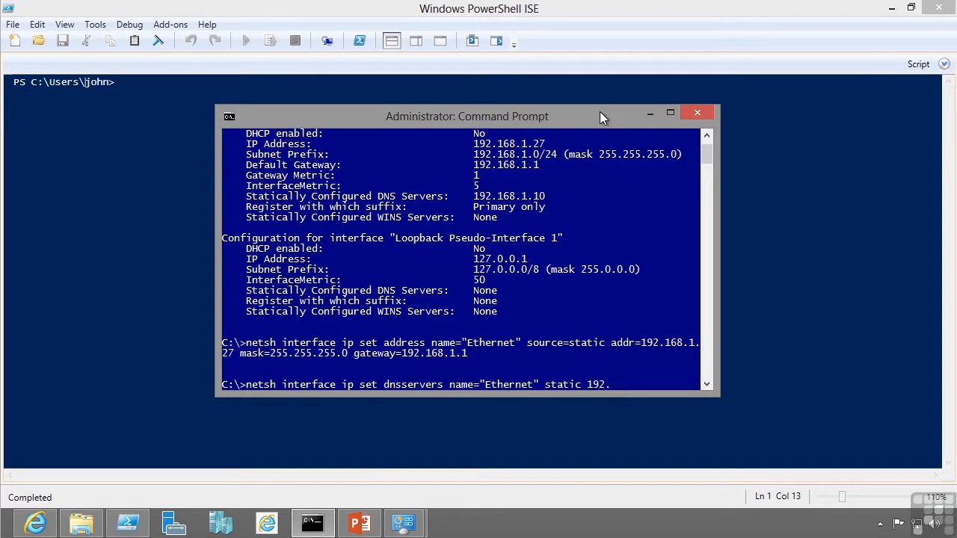
{"action": "type", "text": "168.1.10"}
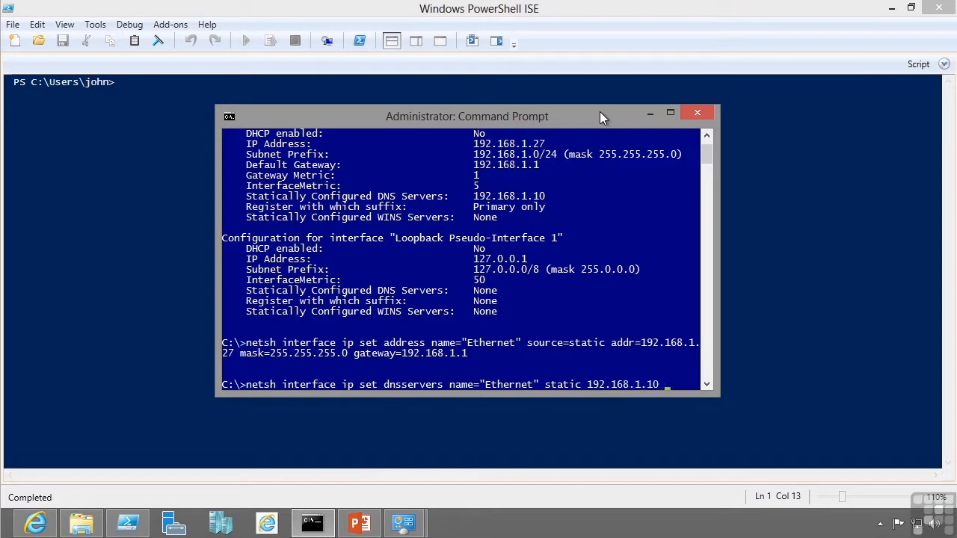
{"action": "key", "text": "Return"}
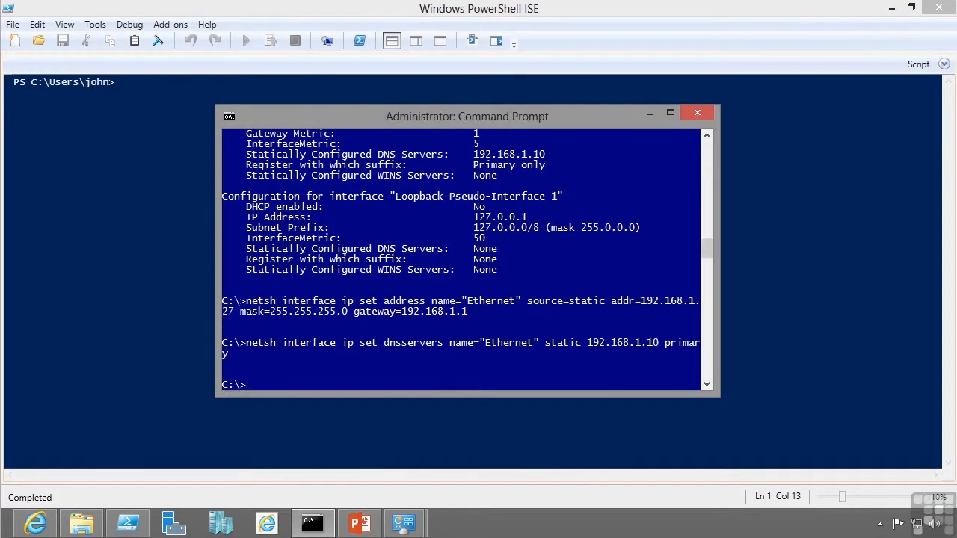
{"action": "mouse_move", "coordinate": [406, 522]}
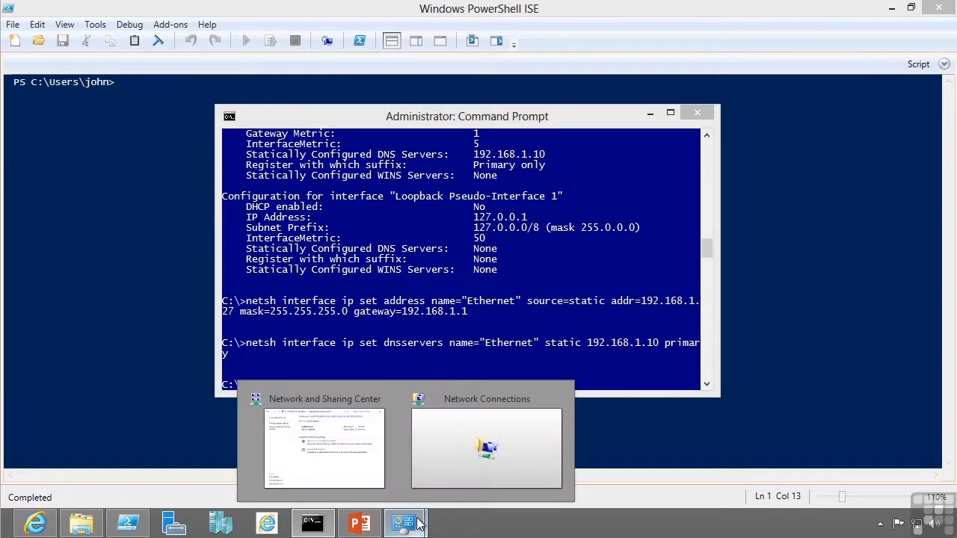
- Confirm Ethernet's IPv4 properties show 192.168.1.27, the gateway and DNS 192.168.1.10, then cancel
{"action": "left_click", "coordinate": [486, 449]}
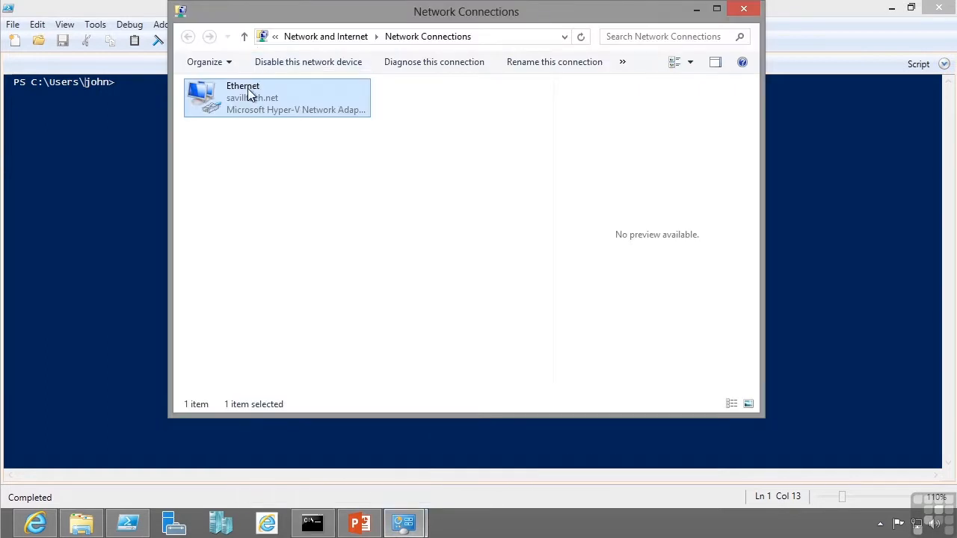
{"action": "double_click", "coordinate": [277, 98]}
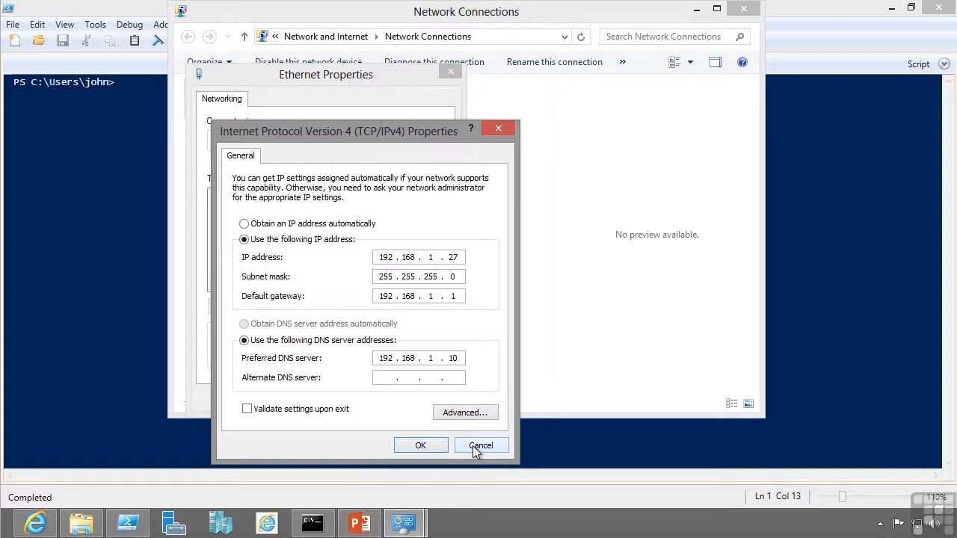
{"action": "left_click", "coordinate": [480, 445]}
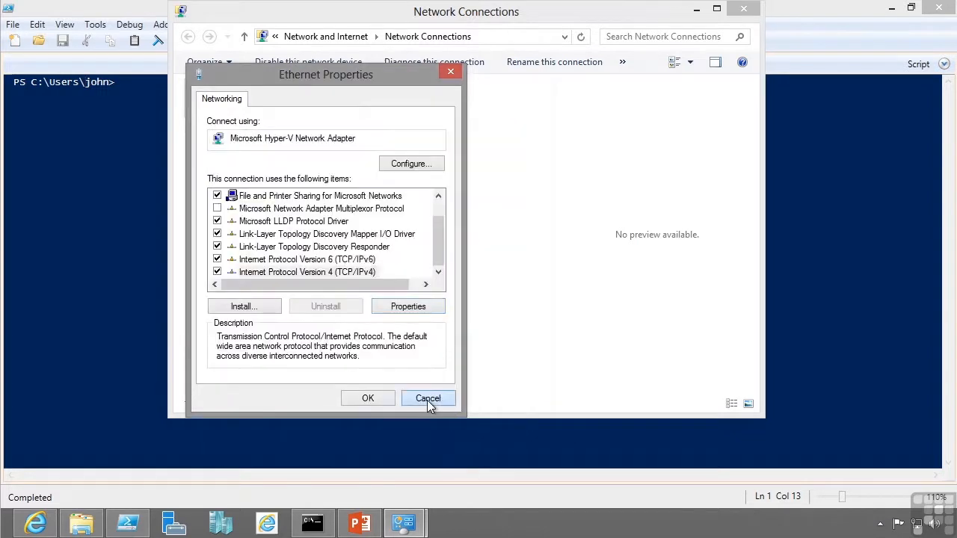
- Cancel Ethernet Properties and enter a netsh set address command for the Ethernet adapter
{"action": "left_click", "coordinate": [427, 398]}
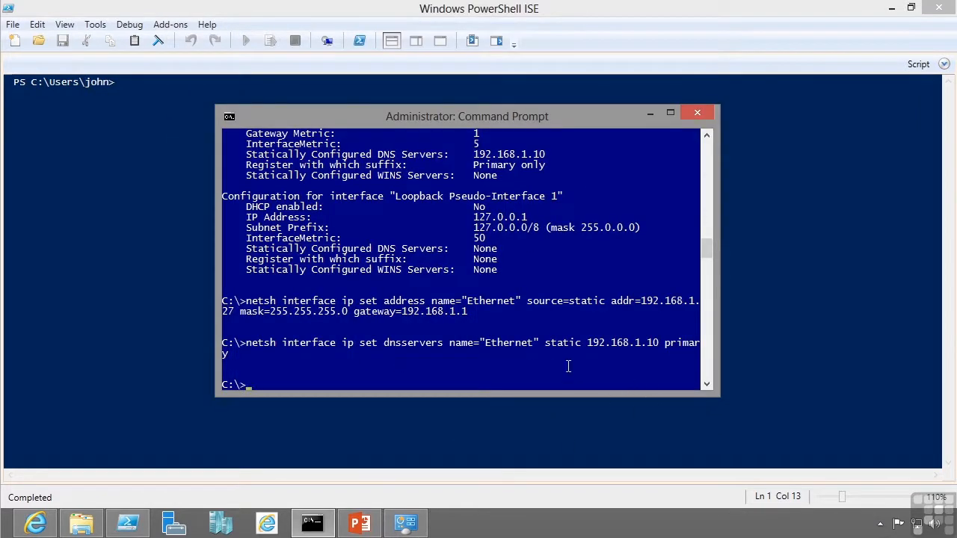
{"action": "type", "text": "netsh interface ip set address name=\"Ethernet\" source=static addr=192.168.1.27 mask=255.255.255.0 gateway=192.168.1.1"}
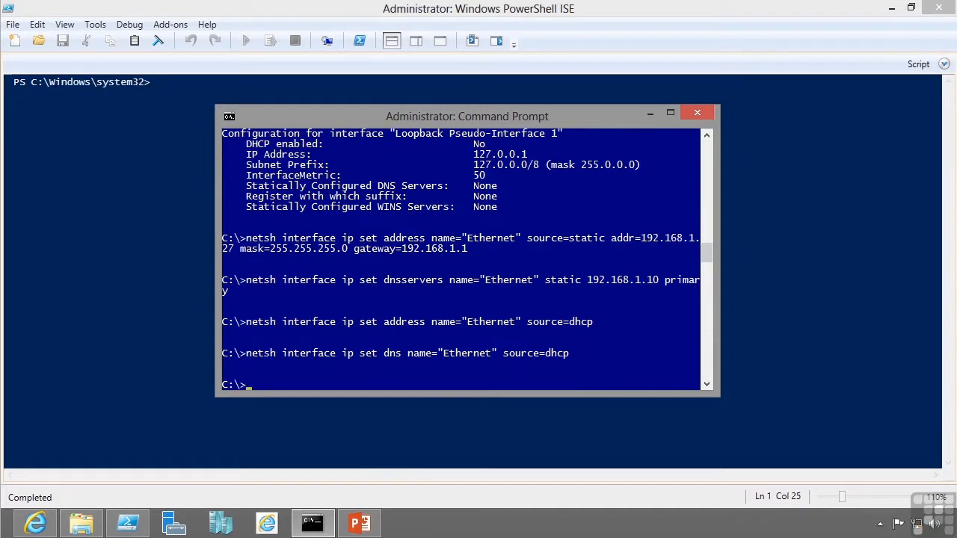
{"action": "mouse_move", "coordinate": [722, 25]}
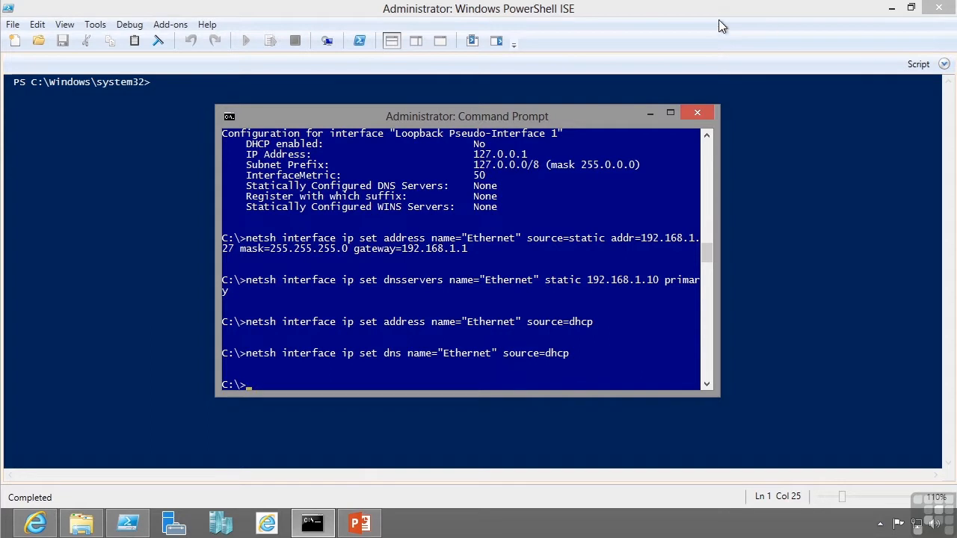
- Minimize Command Prompt and bring PowerShell ISE forward from the taskbar
{"action": "left_click", "coordinate": [696, 113]}
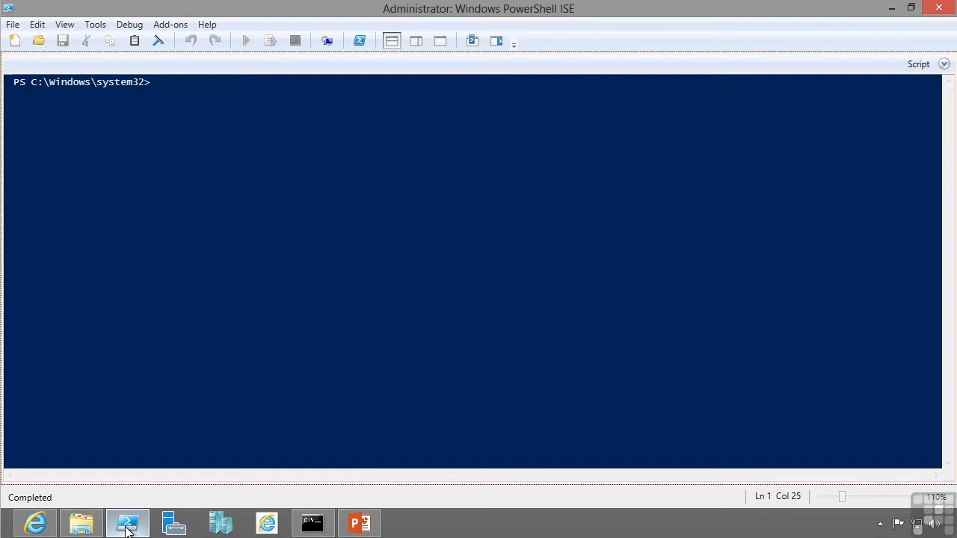
{"action": "right_click", "coordinate": [127, 523]}
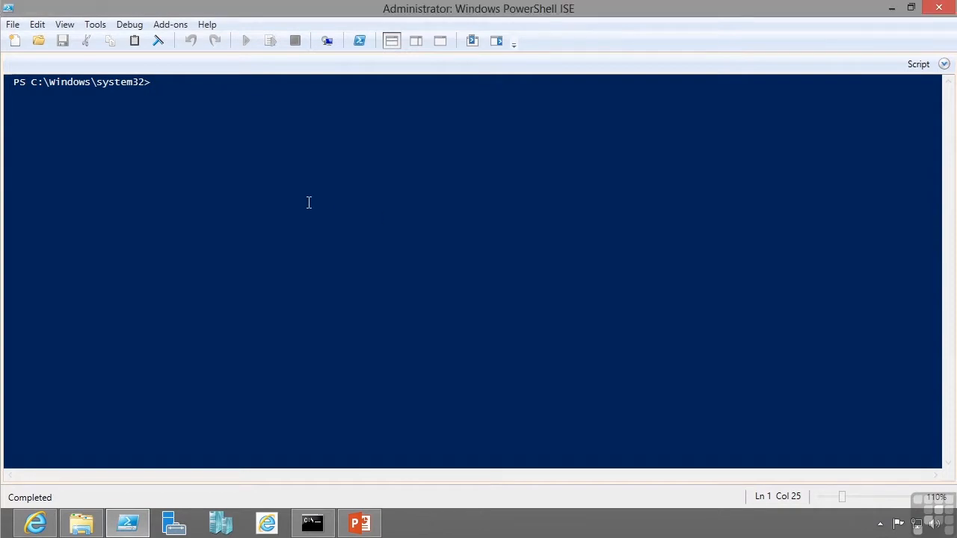
- Run New-NetIPAddress giving Ethernet 192.168.1.27 with prefix length 24, AddressFamily IPv4
{"action": "type", "text": "New-NetIPAddress -InterfaceAlias"}
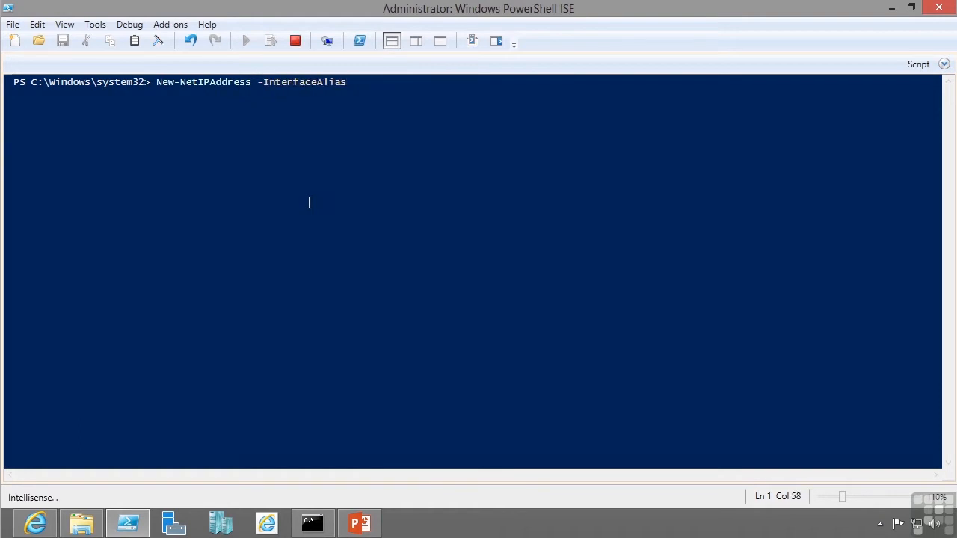
{"action": "type", "text": "\"Ethernet\" -"}
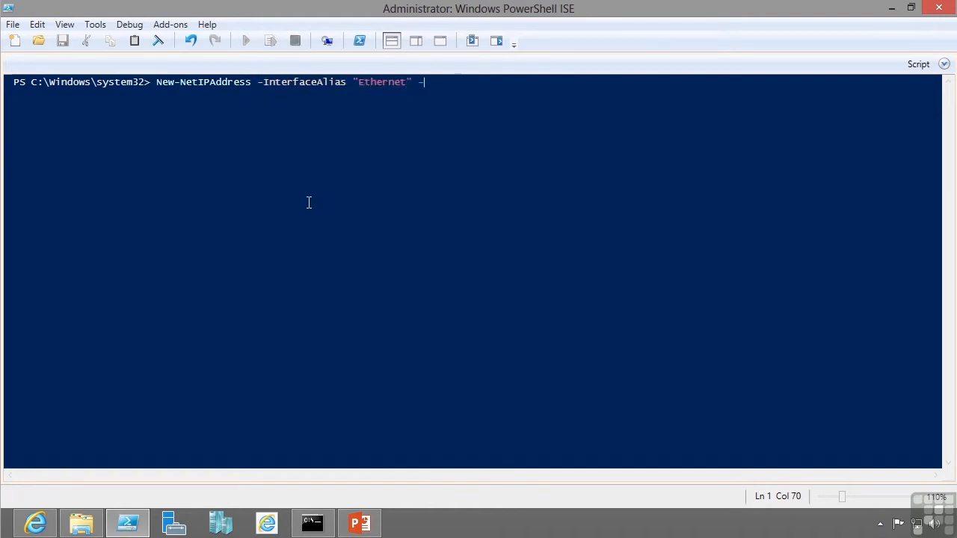
{"action": "type", "text": "IPAddress 1"}
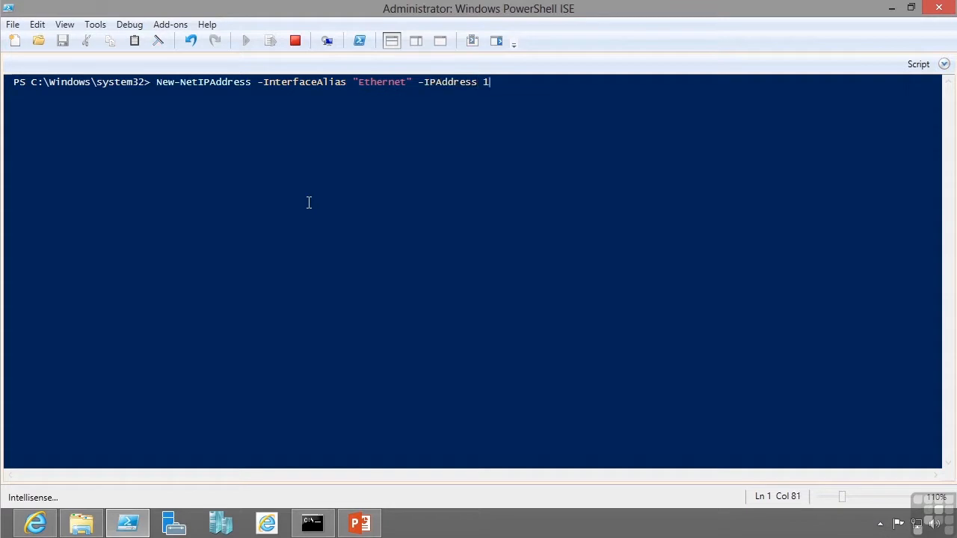
{"action": "type", "text": "92.168.1."}
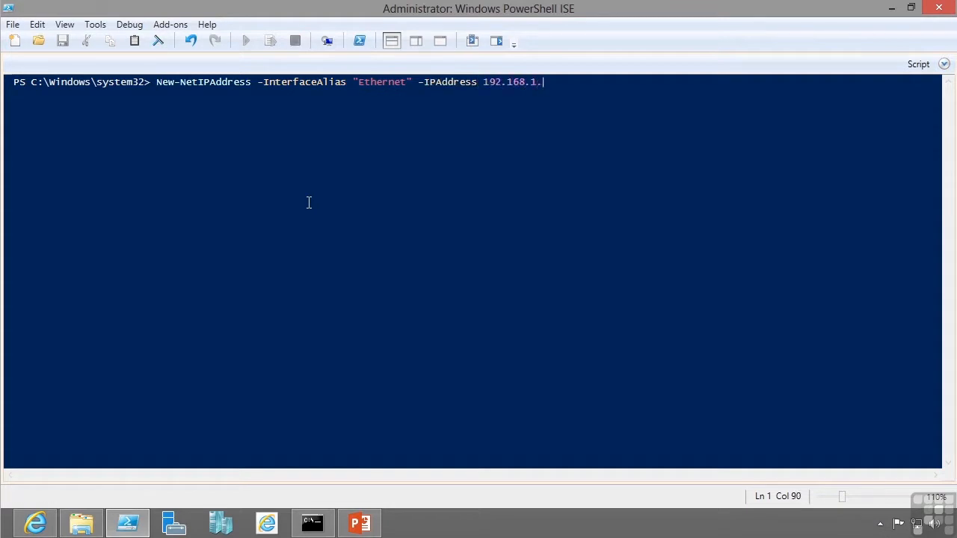
{"action": "type", "text": "27"}
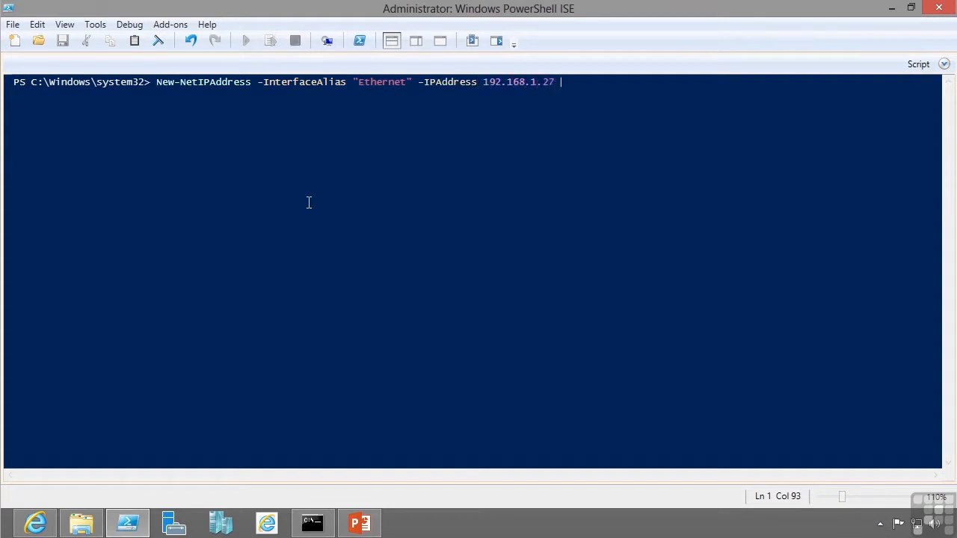
{"action": "type", "text": "-PrefixLength"}
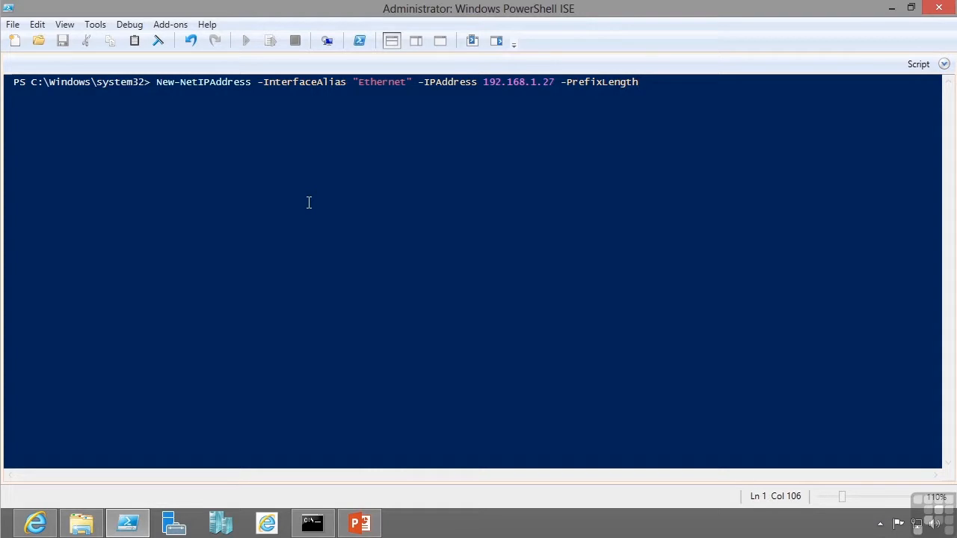
{"action": "type", "text": "24"}
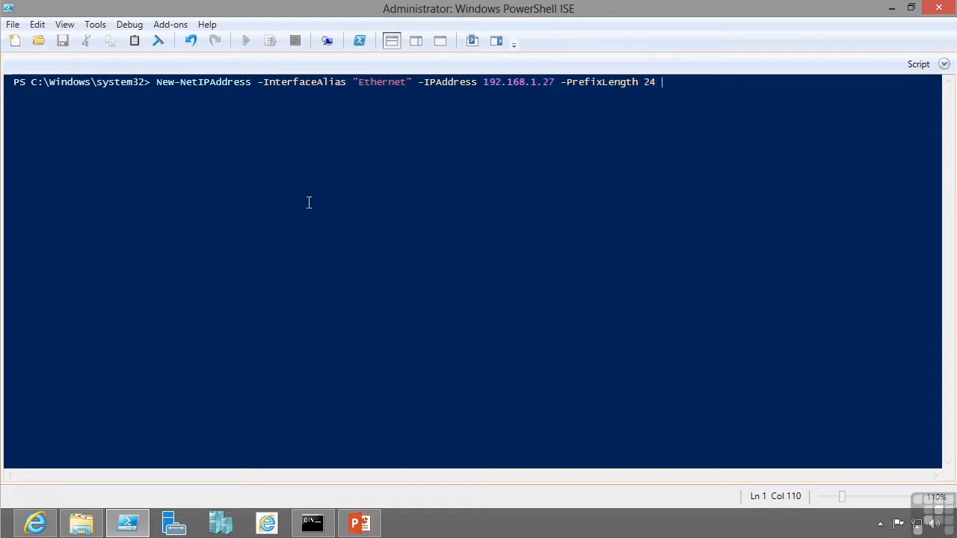
{"action": "type", "text": "-AddressFamily IPv4"}
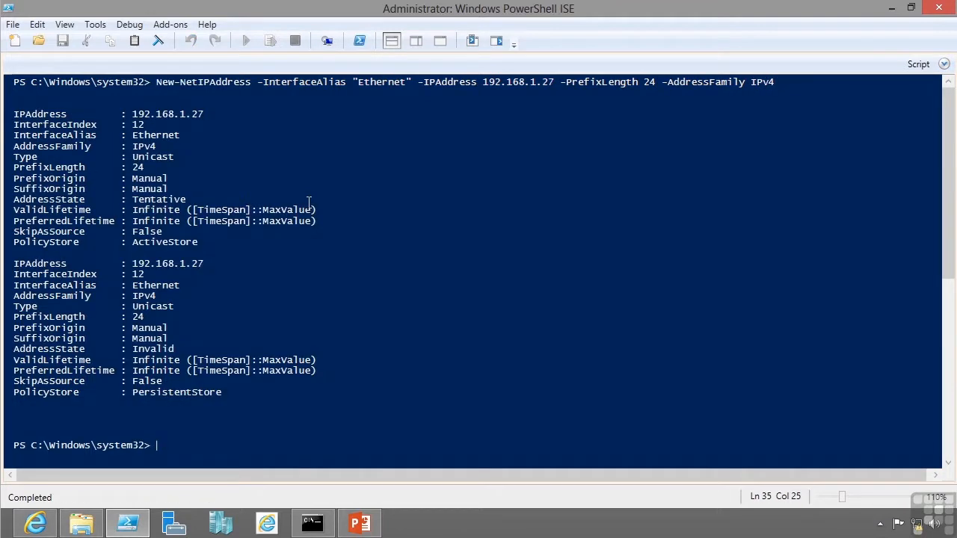
- Run New-NetRoute adding default route 0.0.0.0/0 via 192.168.1.1 on Ethernet
{"action": "type", "text": "new-n"}
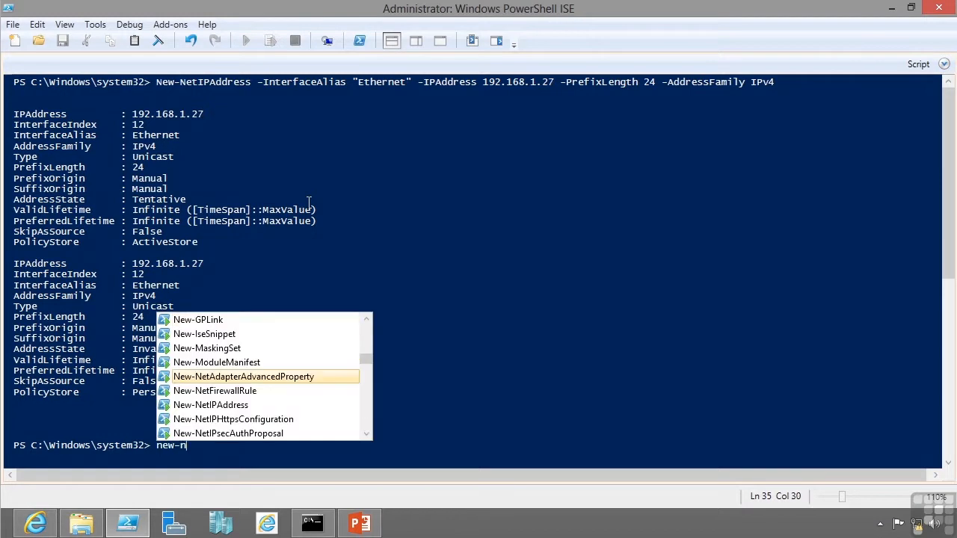
{"action": "type", "text": "tr"}
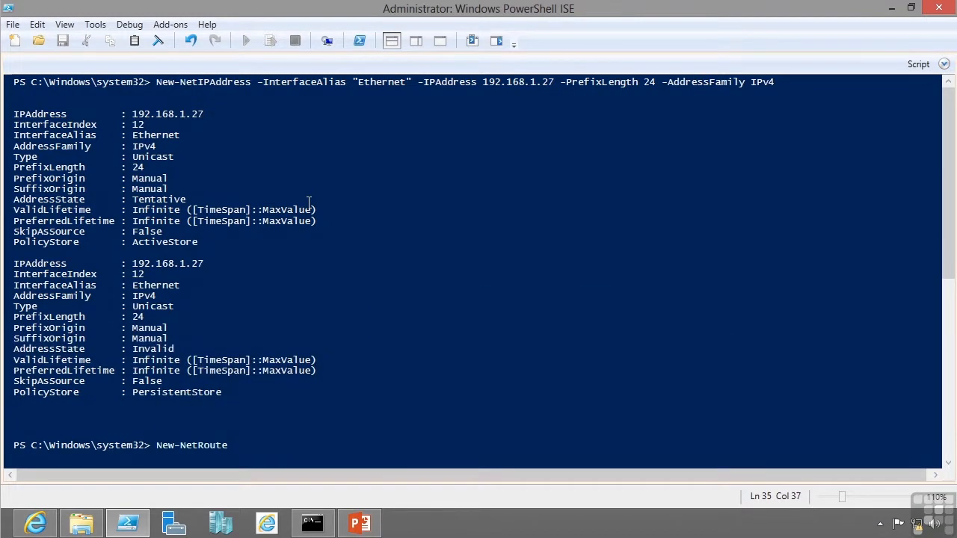
{"action": "type", "text": "-int"}
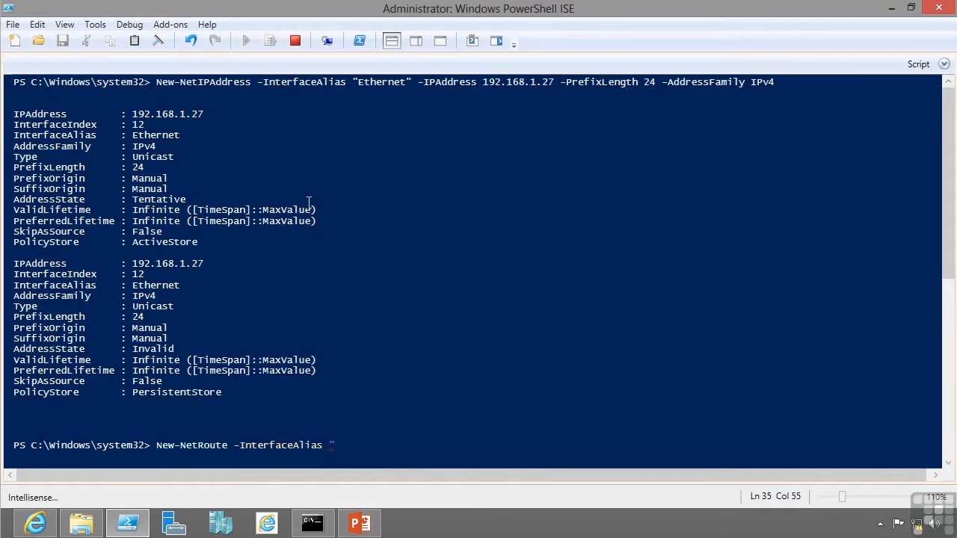
{"action": "type", "text": "Ethernet\""}
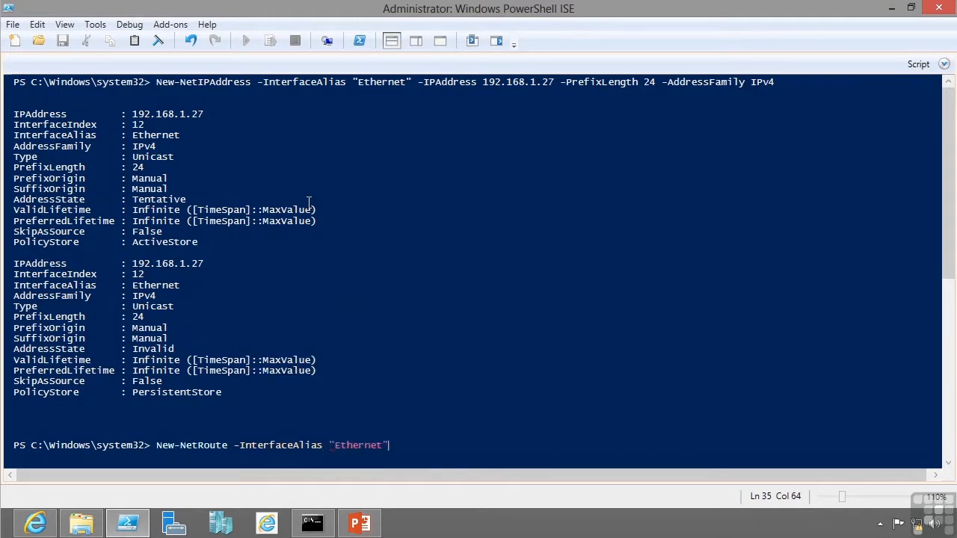
{"action": "type", "text": "-des"}
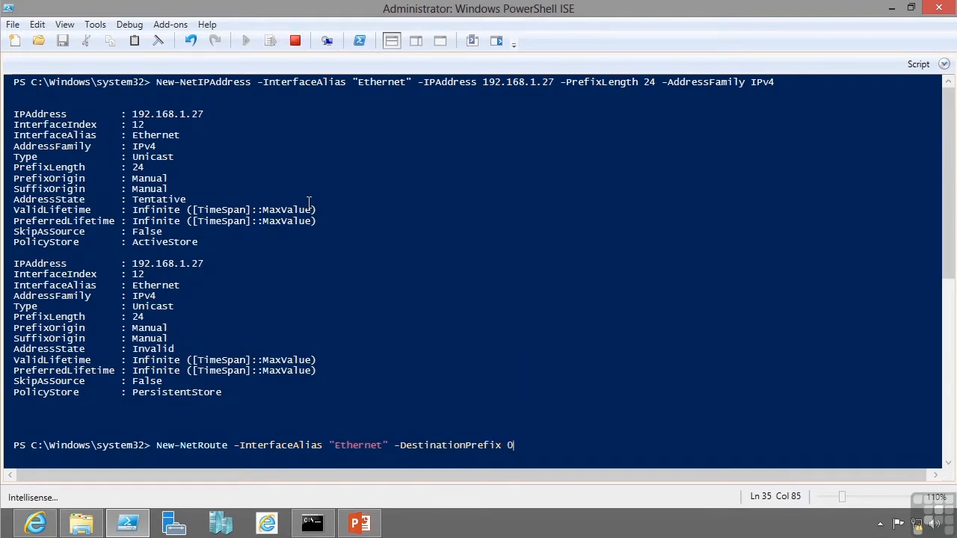
{"action": "type", "text": ".0.0.0"}
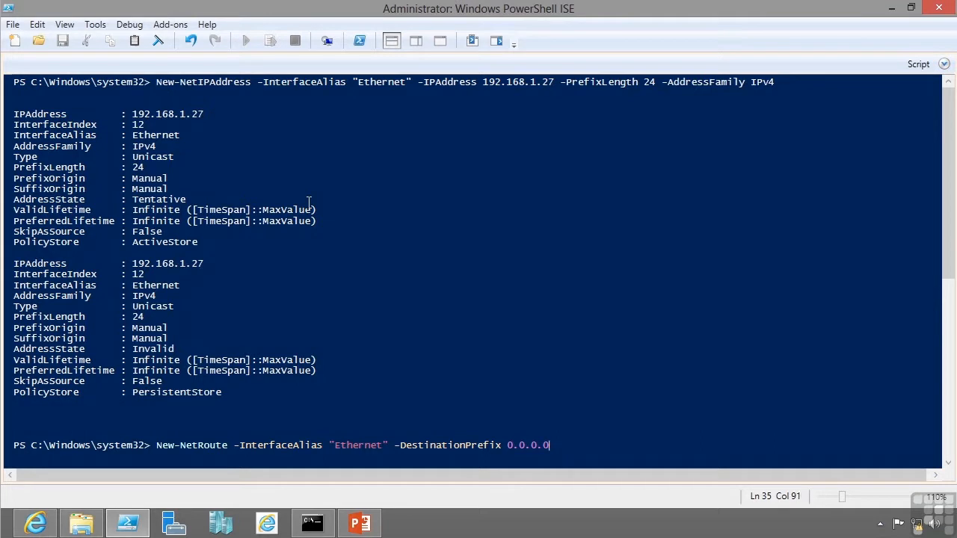
{"action": "type", "text": "/0"}
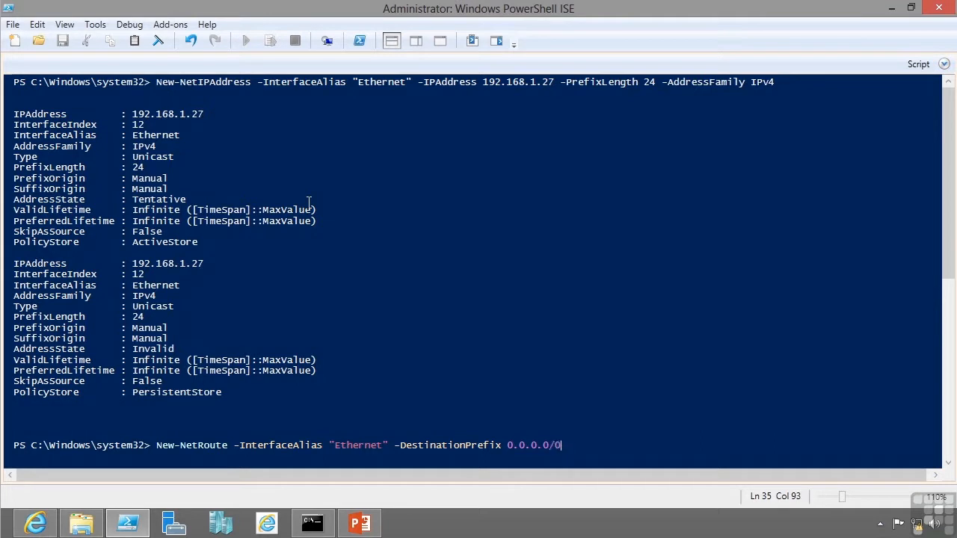
{"action": "type", "text": "Next"}
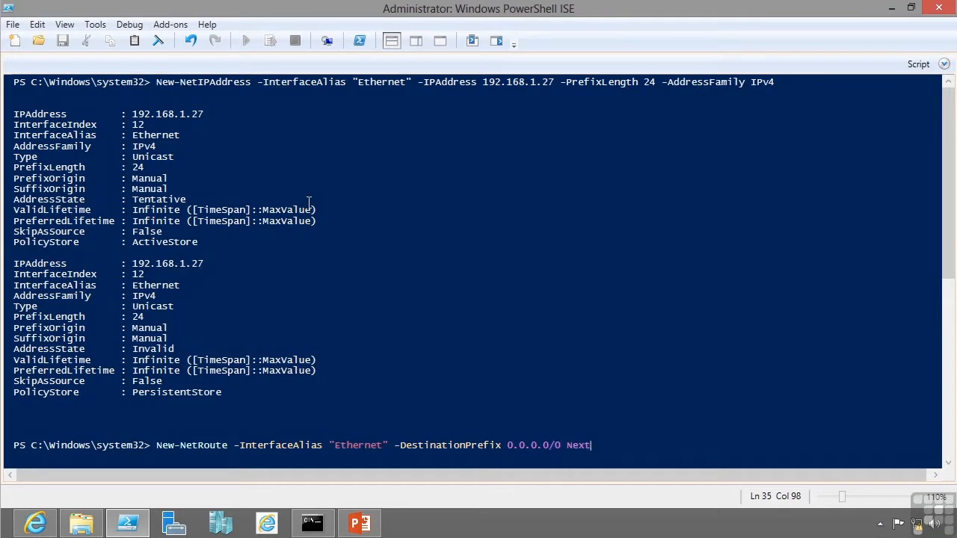
{"action": "type", "text": "Hop 192.168.1.1"}
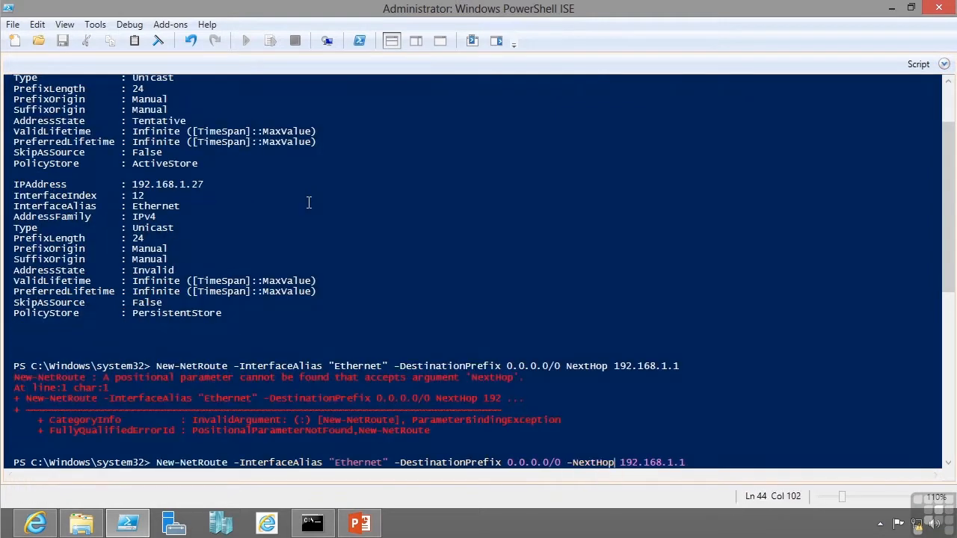
{"action": "key", "text": "Return"}
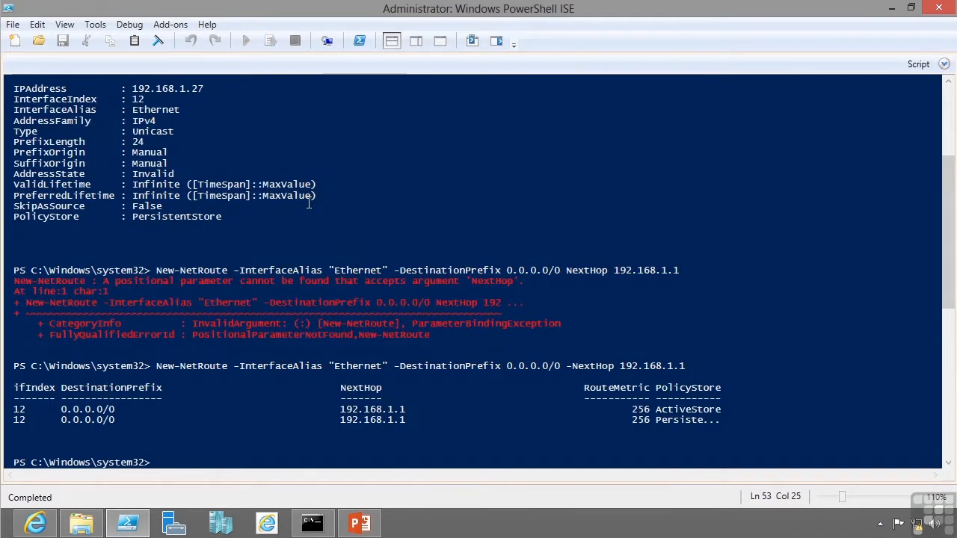
- Run Set-DnsClientServerAddress giving Ethernet DNS servers 192.168.1.10 and 192.168.1.11
{"action": "type", "text": "s"}
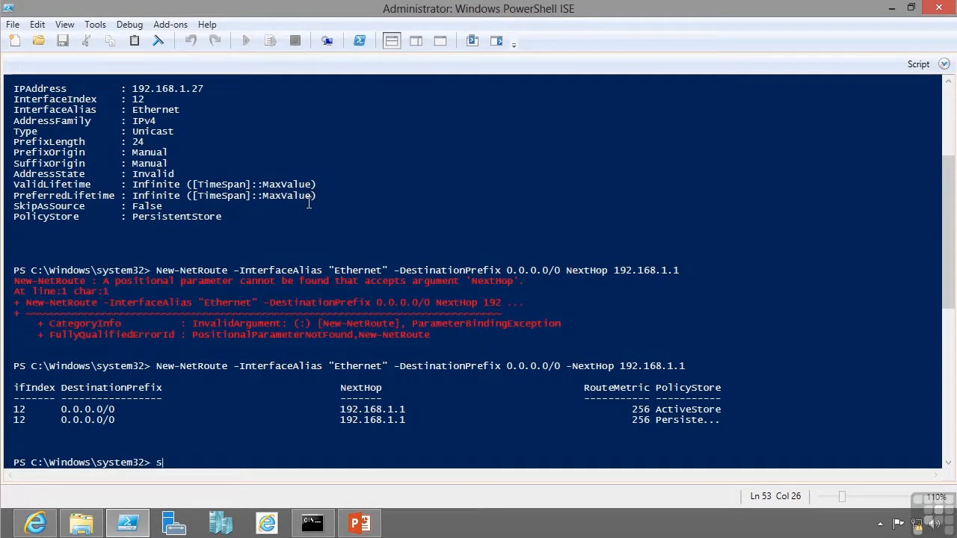
{"action": "type", "text": "et-dns"}
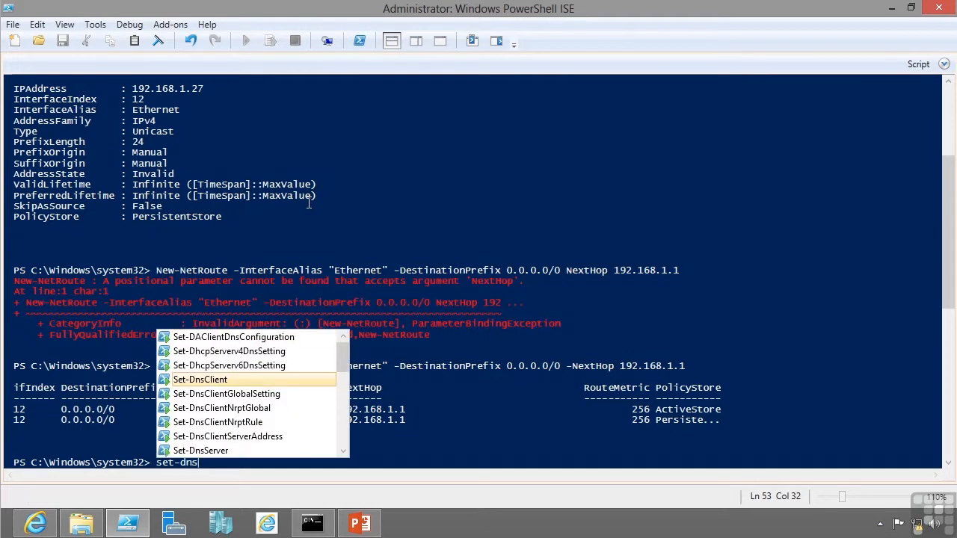
{"action": "type", "text": "cli"}
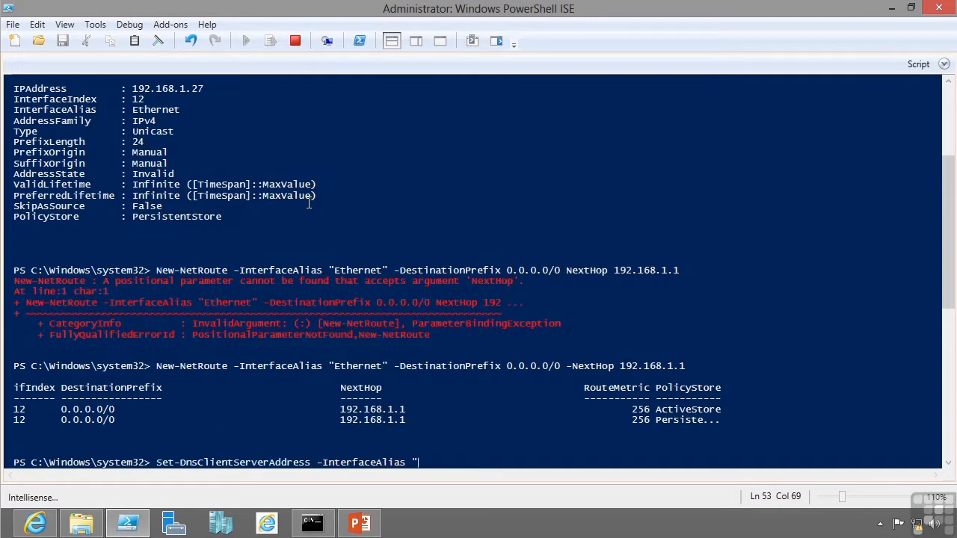
{"action": "type", "text": "Ethernet\""}
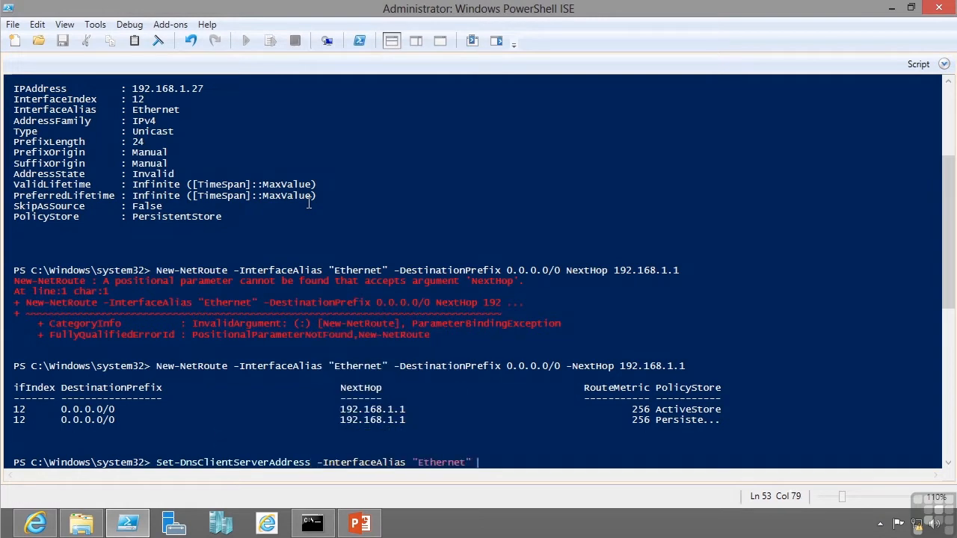
{"action": "type", "text": "-ServerAddresses"}
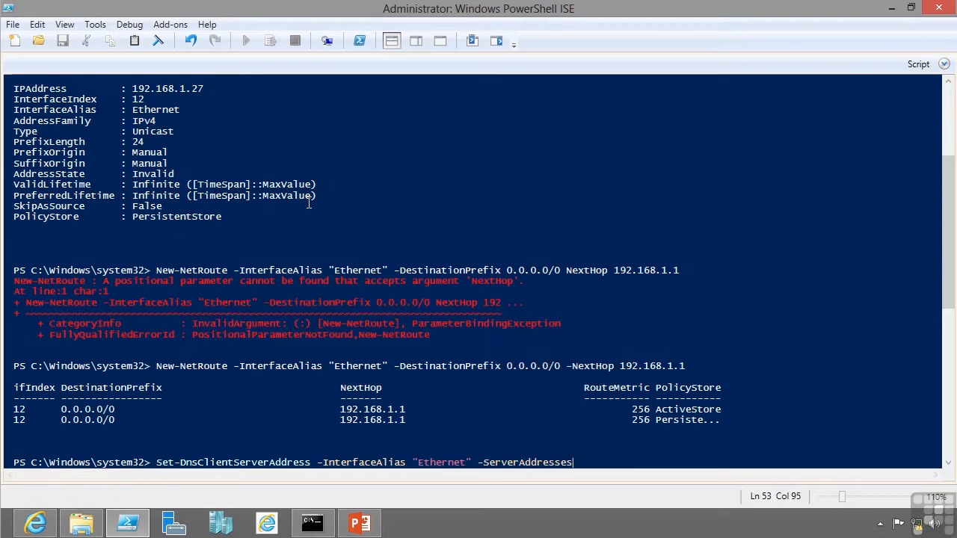
{"action": "type", "text": "192.168.1.10"}
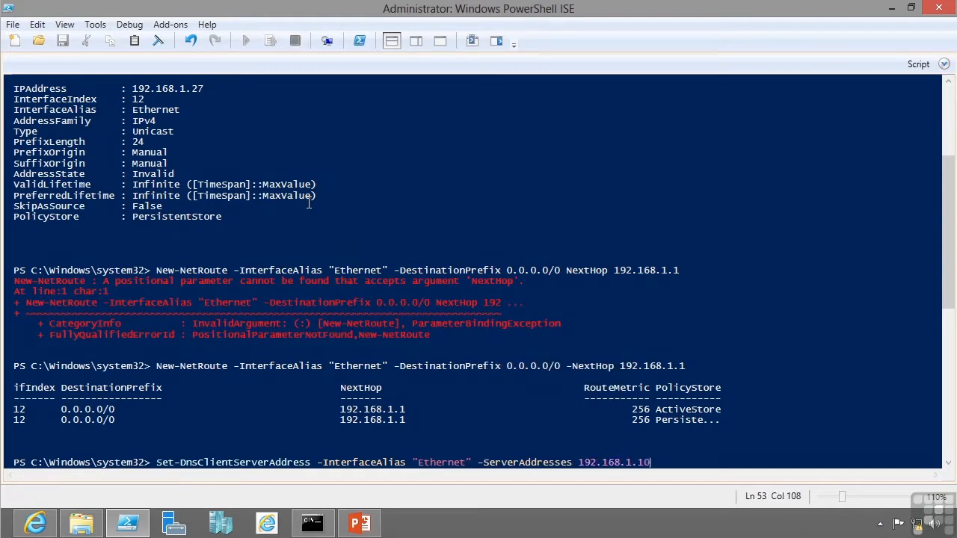
{"action": "type", "text": ",192.168"}
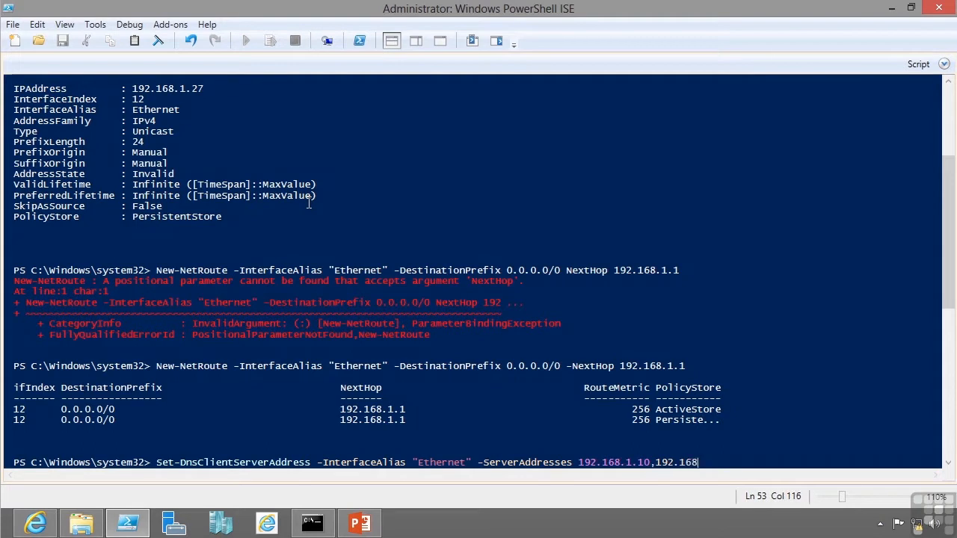
{"action": "key", "text": "Return"}
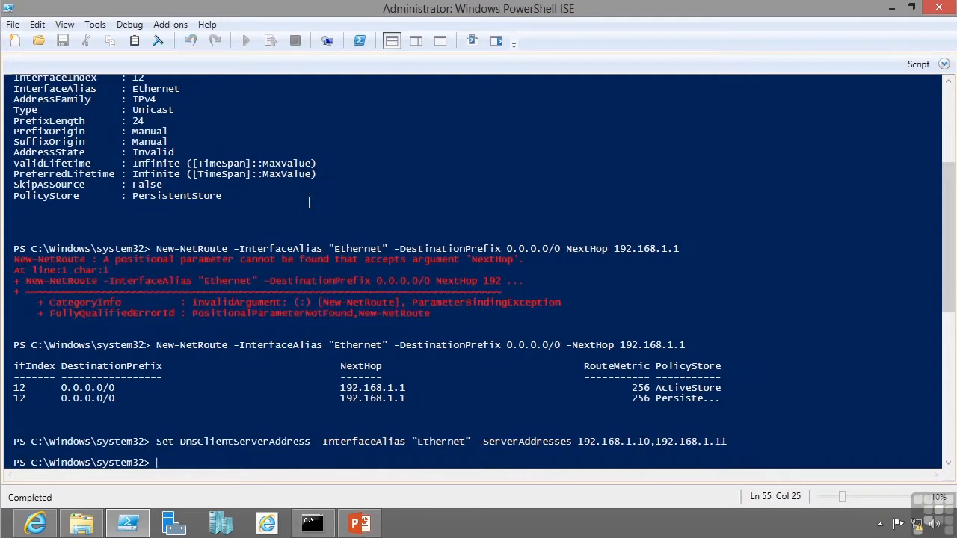
{"action": "mouse_move", "coordinate": [436, 329]}
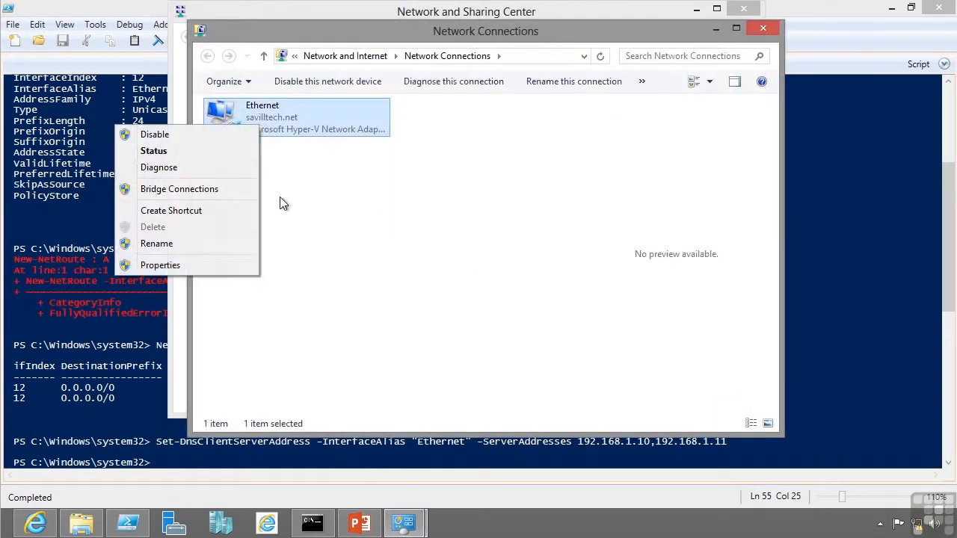
{"action": "left_click", "coordinate": [160, 265]}
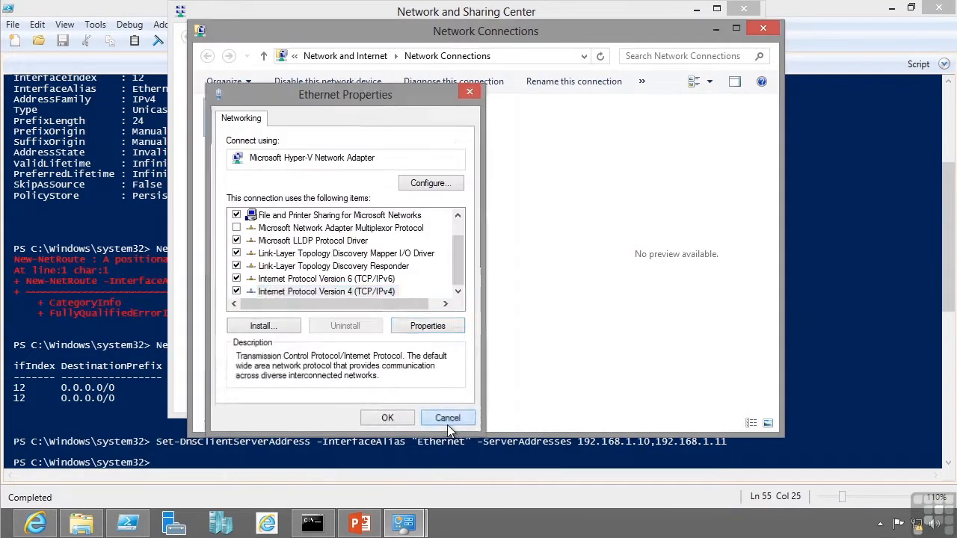
{"action": "left_click", "coordinate": [447, 417]}
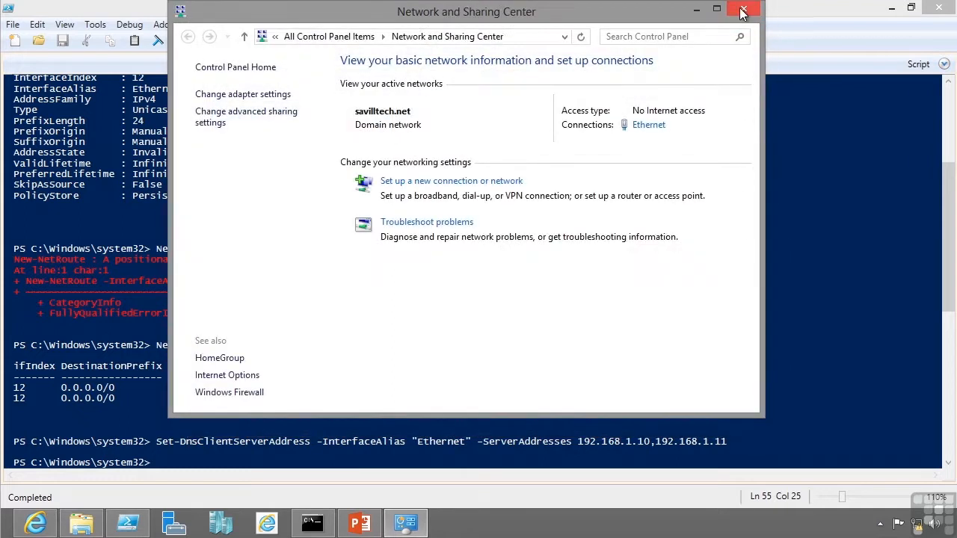
{"action": "left_click", "coordinate": [743, 10]}
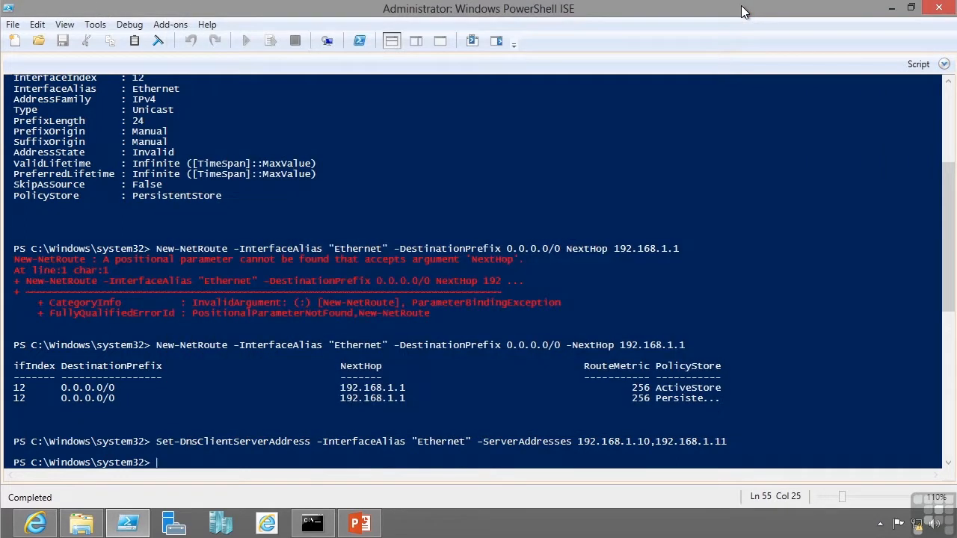